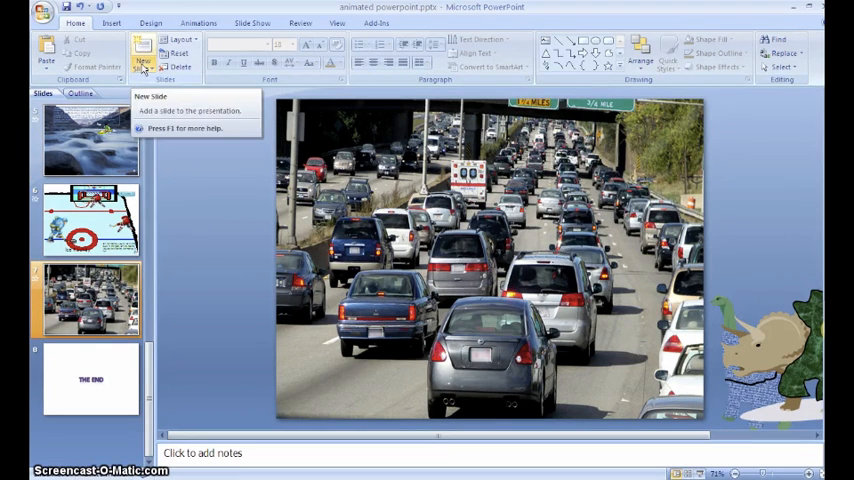
# Step: Add a Blank-layout slide right after the traffic photo slide
pyautogui.click(143, 50)
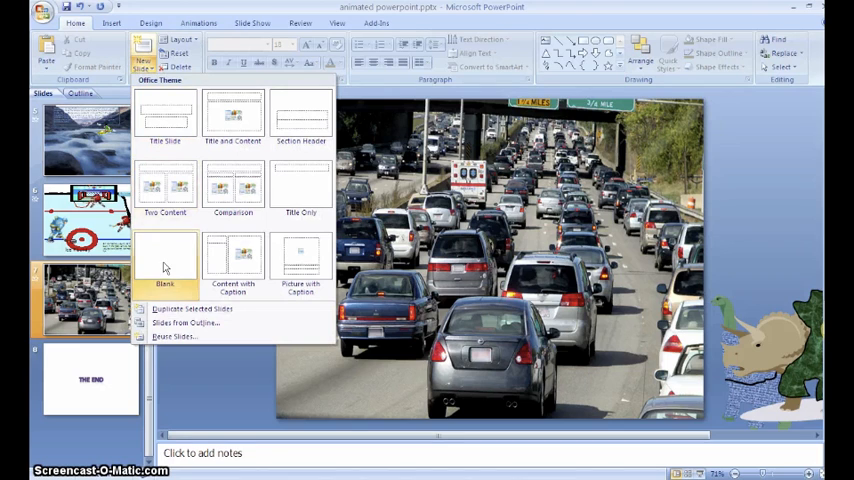
pyautogui.click(165, 265)
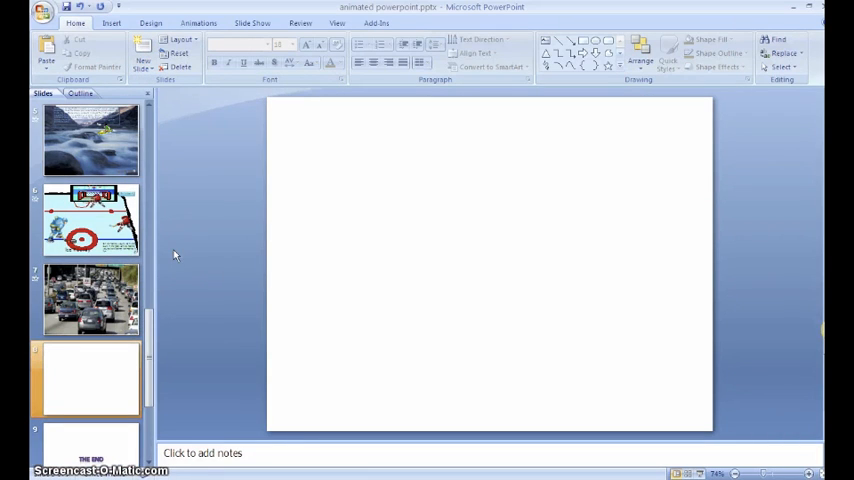
pyautogui.moveTo(197, 215)
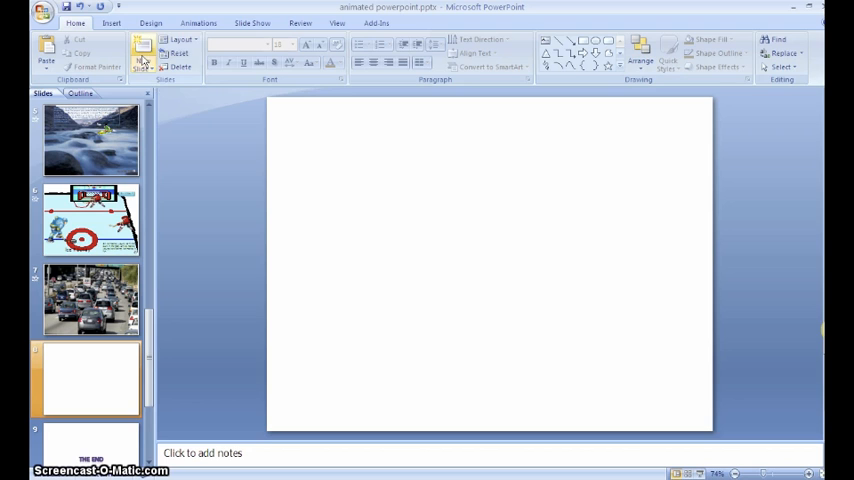
pyautogui.moveTo(308, 176)
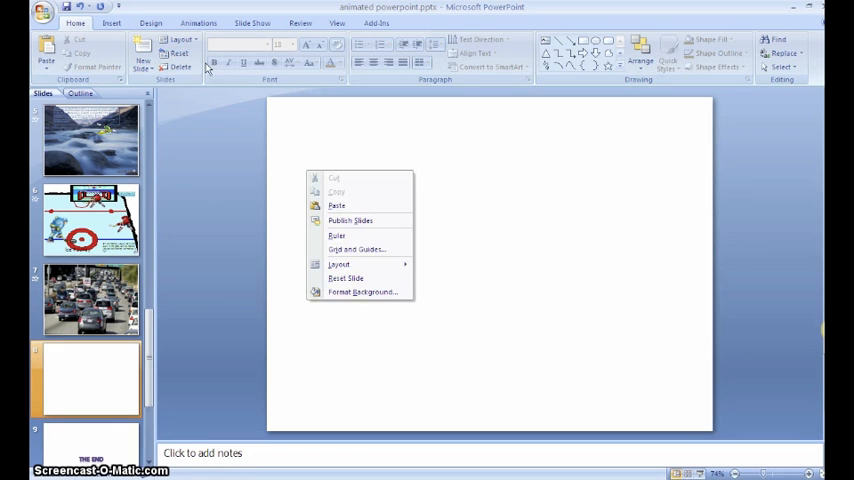
# Step: Search clip art for 'barn' and insert the red barn photo onto the blank slide
pyautogui.click(149, 22)
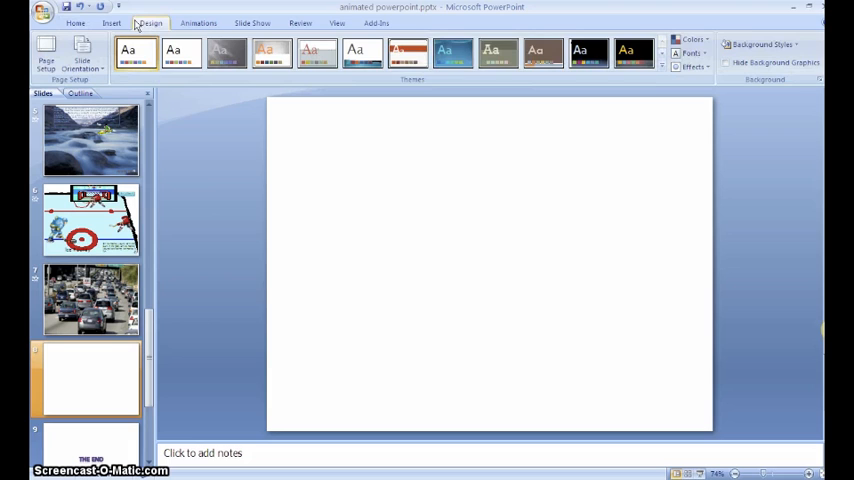
pyautogui.click(111, 23)
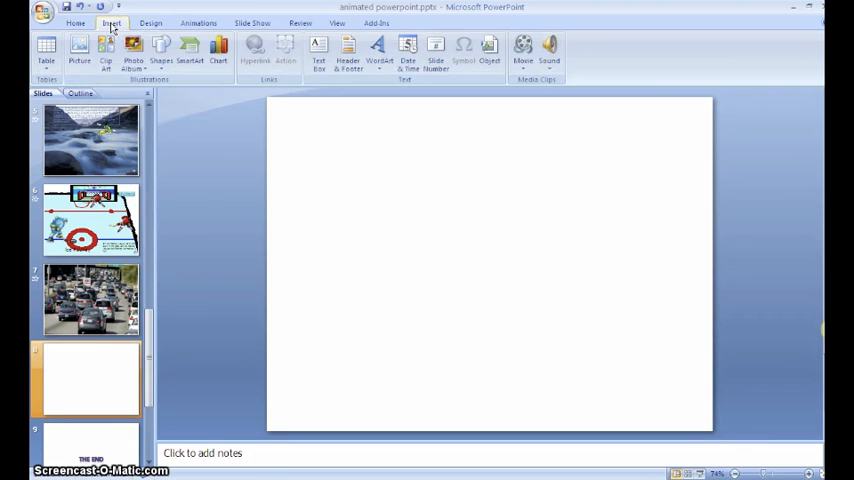
pyautogui.click(105, 50)
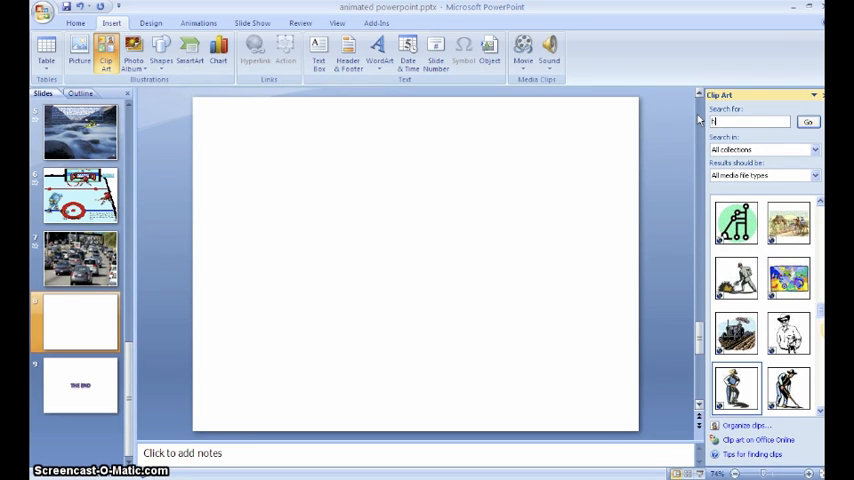
pyautogui.write('barn')
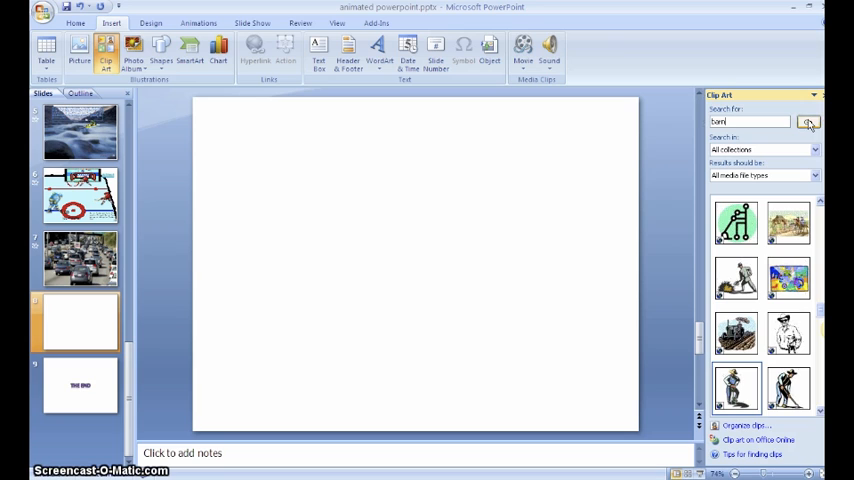
pyautogui.click(808, 121)
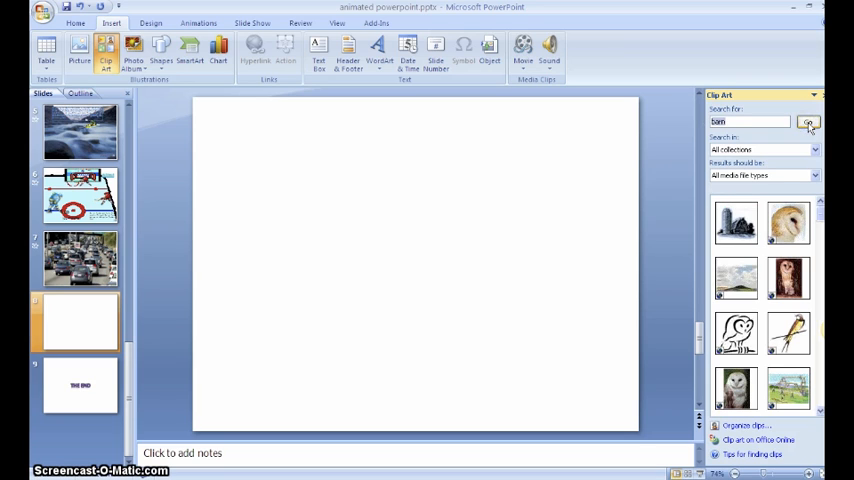
pyautogui.click(808, 121)
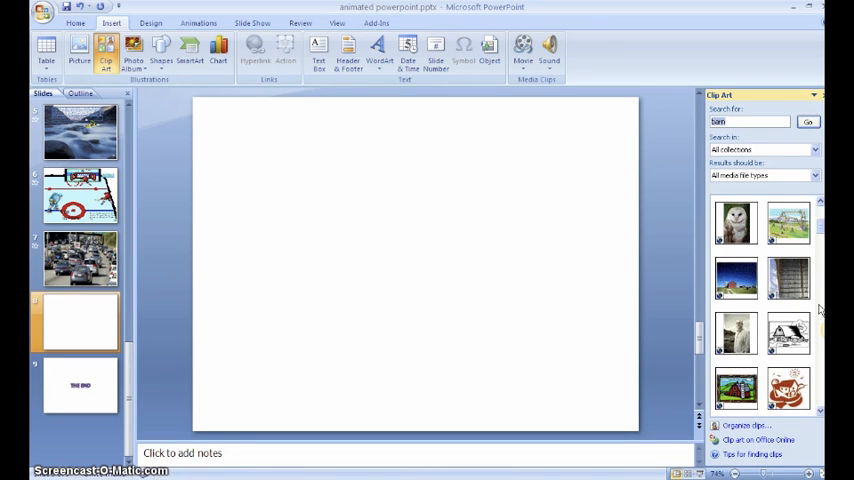
pyautogui.click(736, 278)
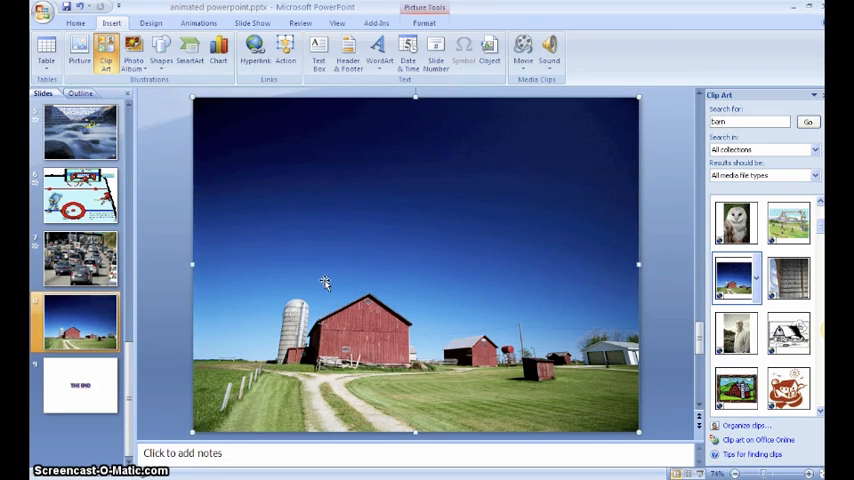
pyautogui.moveTo(596, 145)
pyautogui.write('horse')
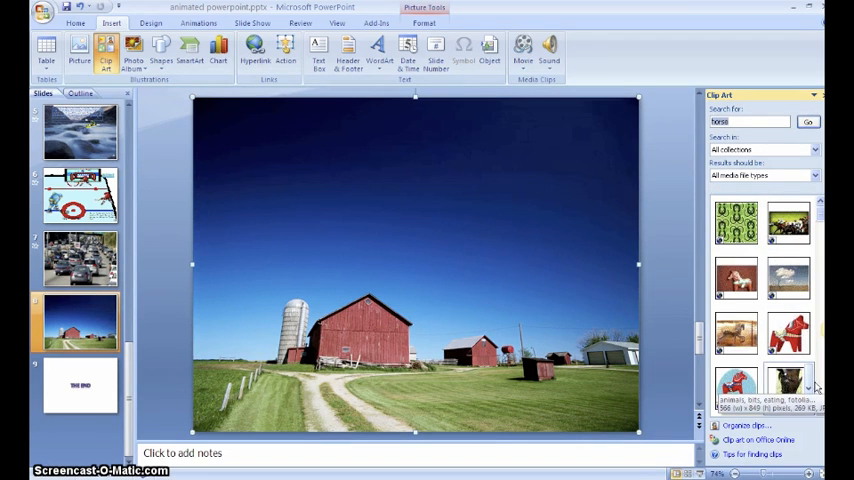
# Step: Insert a cartoon horse and a farmer from clip art, placing the farmer on the grass by the barn
pyautogui.scroll(-3)
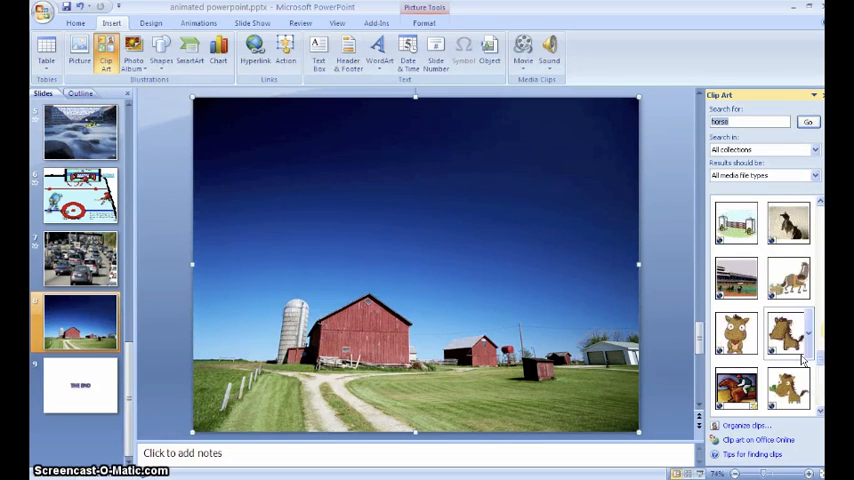
pyautogui.click(788, 334)
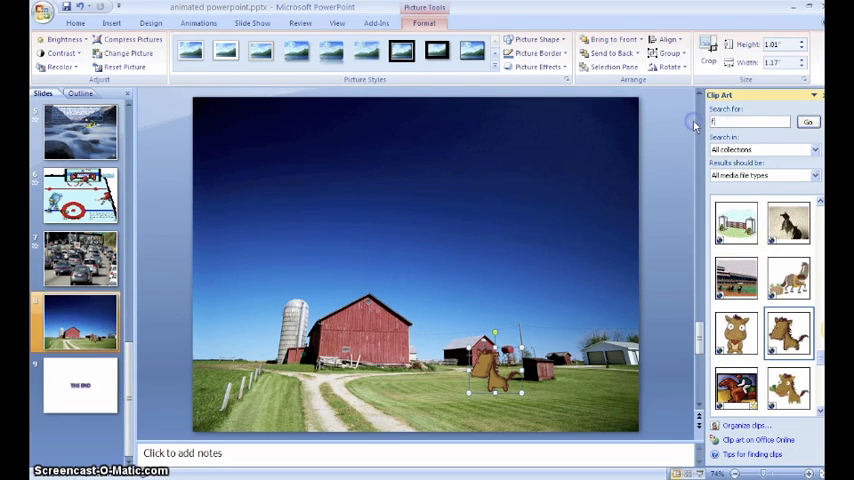
pyautogui.write('farmer')
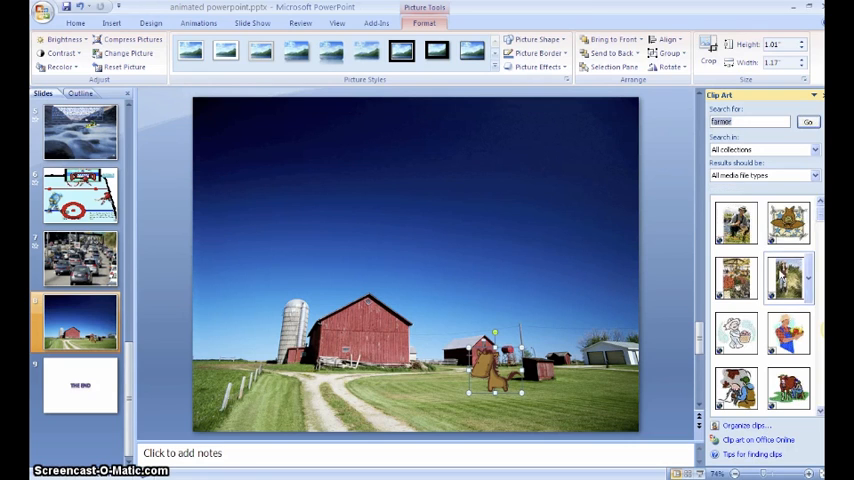
pyautogui.scroll(-3)
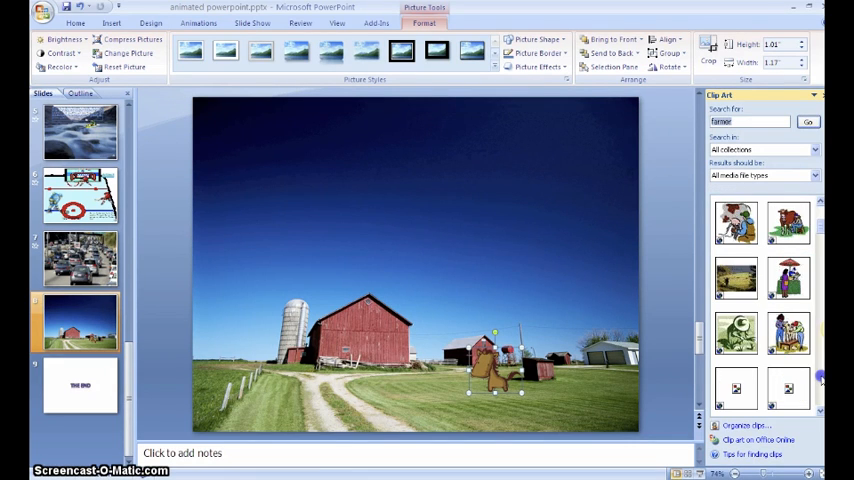
pyautogui.scroll(-3)
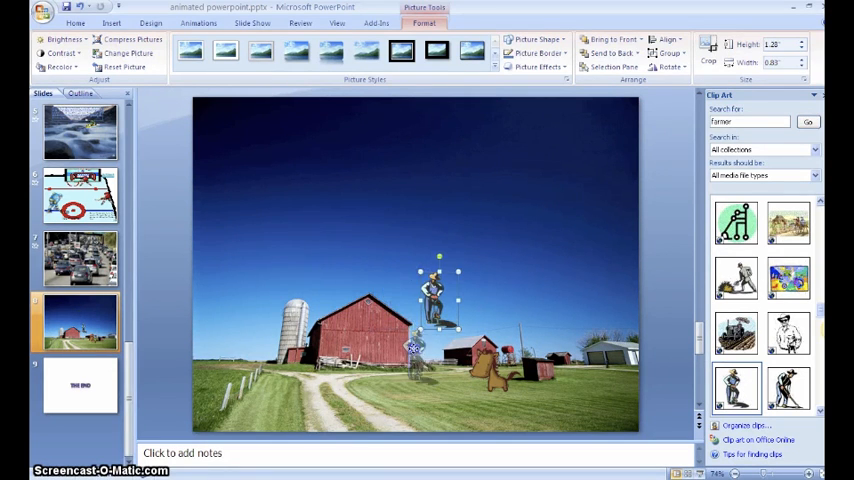
pyautogui.moveTo(438, 300); pyautogui.dragTo(418, 355)
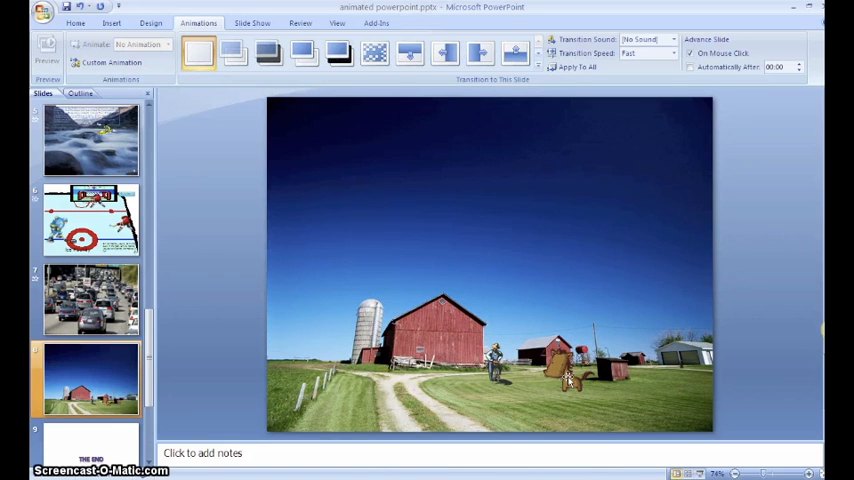
# Step: Preview the Wedge and Faded Zoom entrance effects on the horse without applying one
pyautogui.click(569, 378)
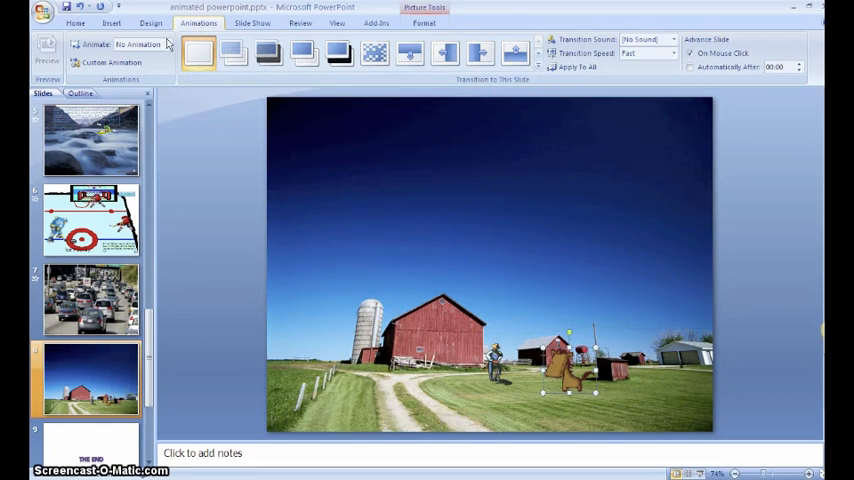
pyautogui.click(109, 62)
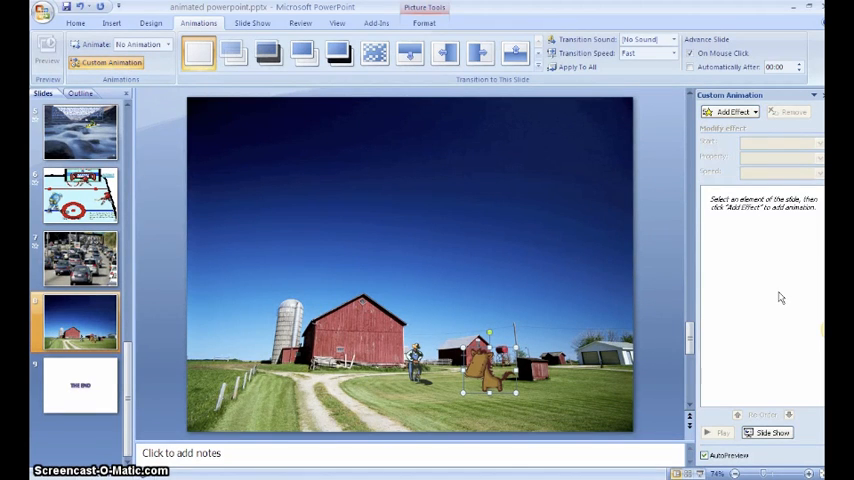
pyautogui.click(731, 111)
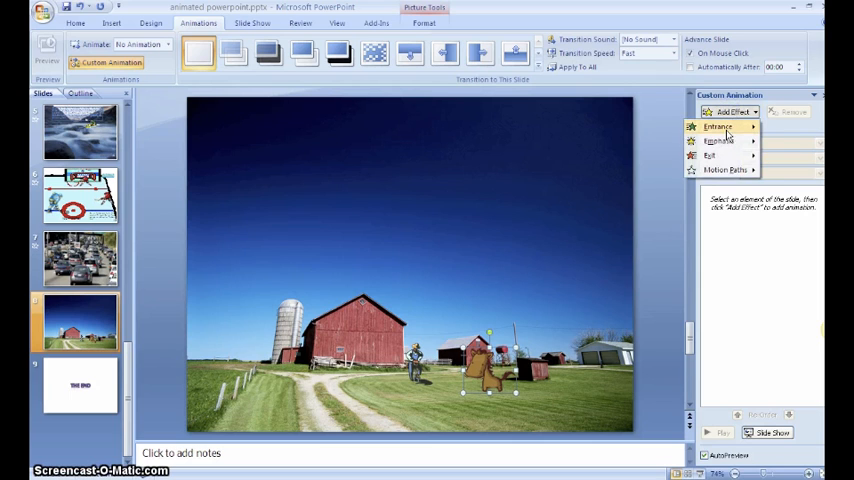
pyautogui.click(717, 127)
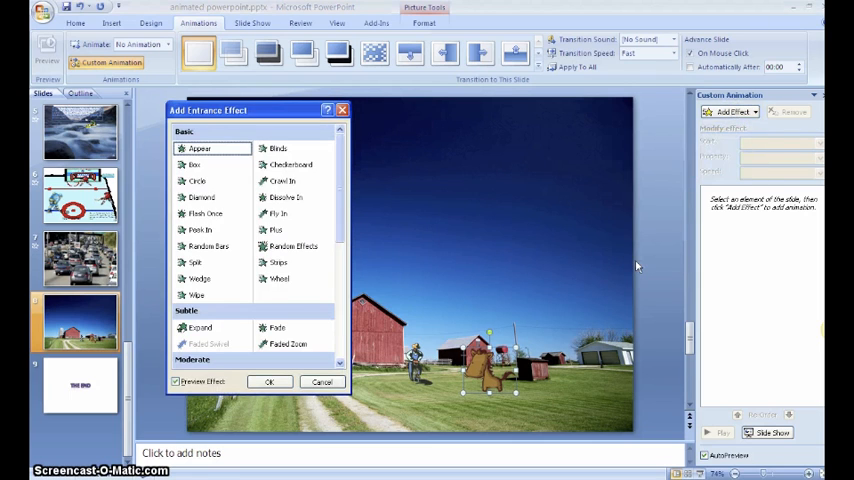
pyautogui.click(293, 246)
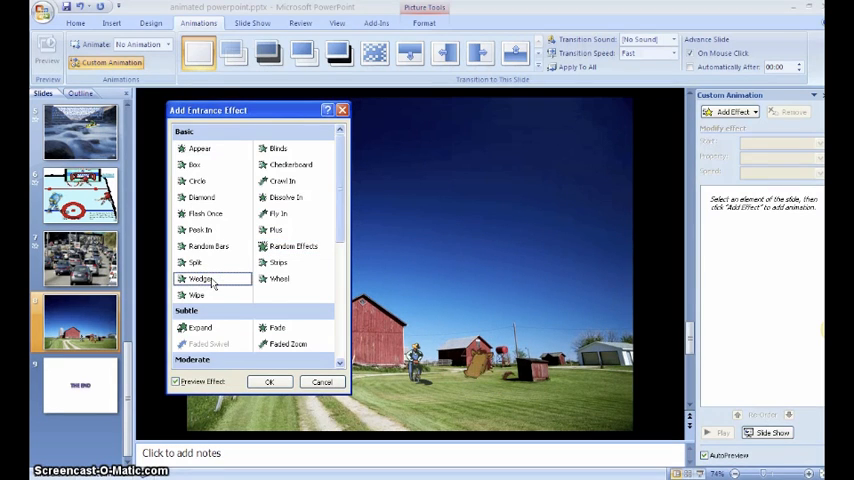
pyautogui.click(289, 343)
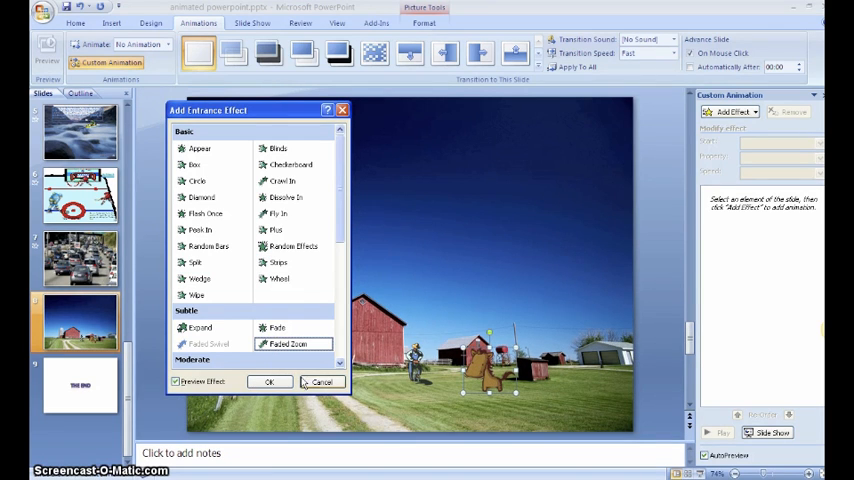
pyautogui.click(322, 382)
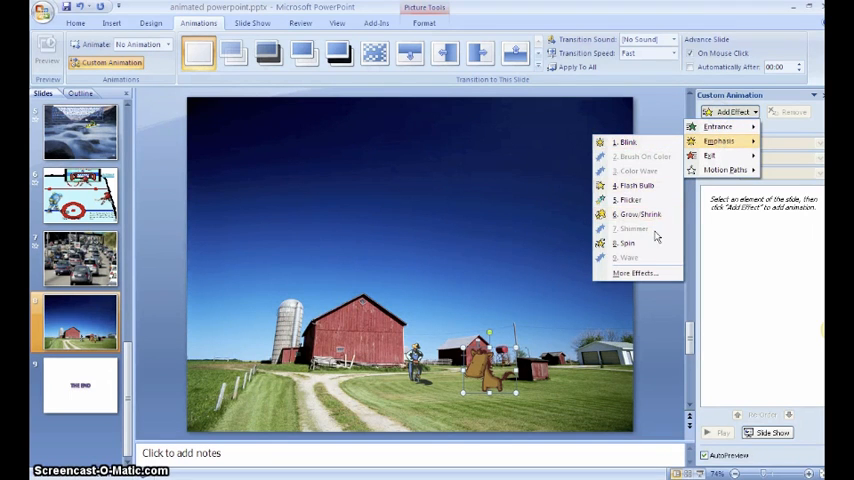
# Step: Replace the horse's Spin emphasis with a Grow/Shrink emphasis set to 125% size
pyautogui.click(627, 243)
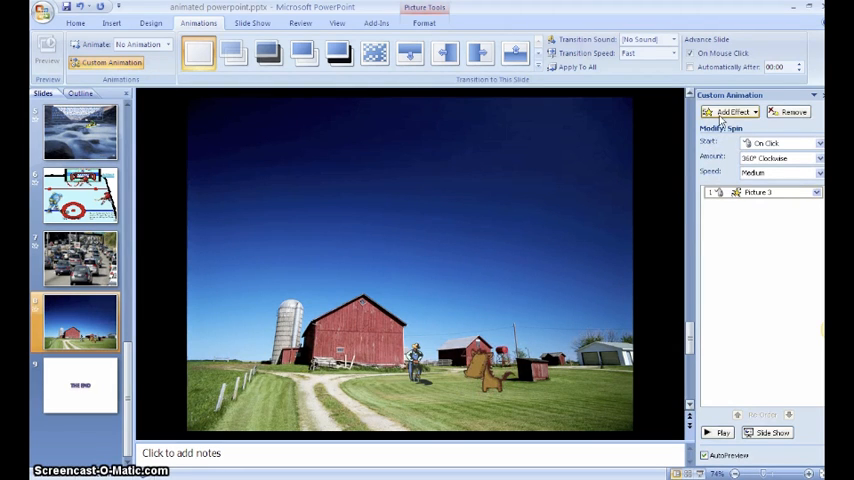
pyautogui.click(731, 111)
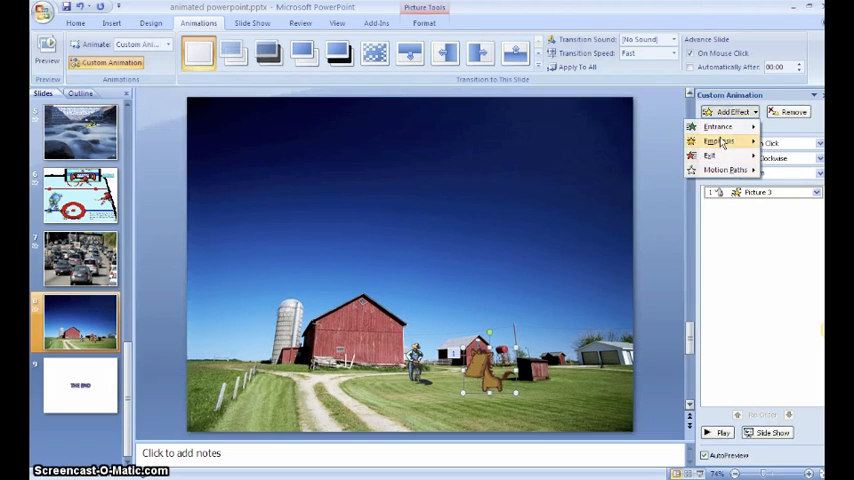
pyautogui.click(718, 141)
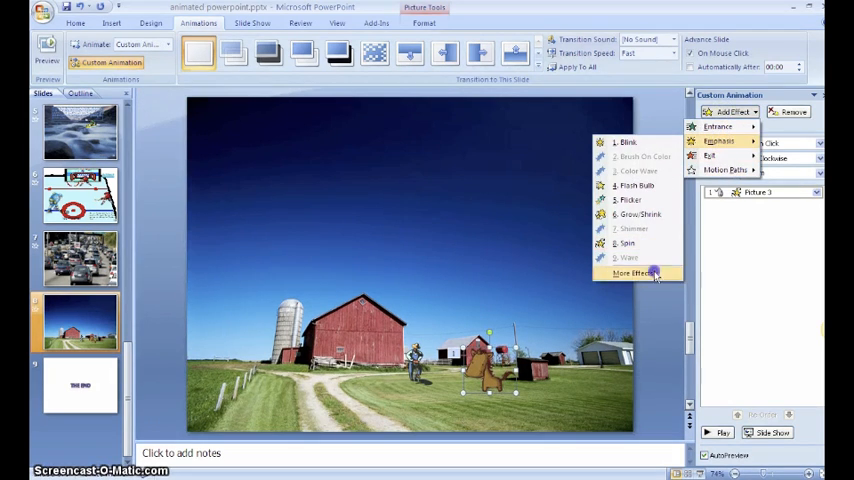
pyautogui.click(630, 273)
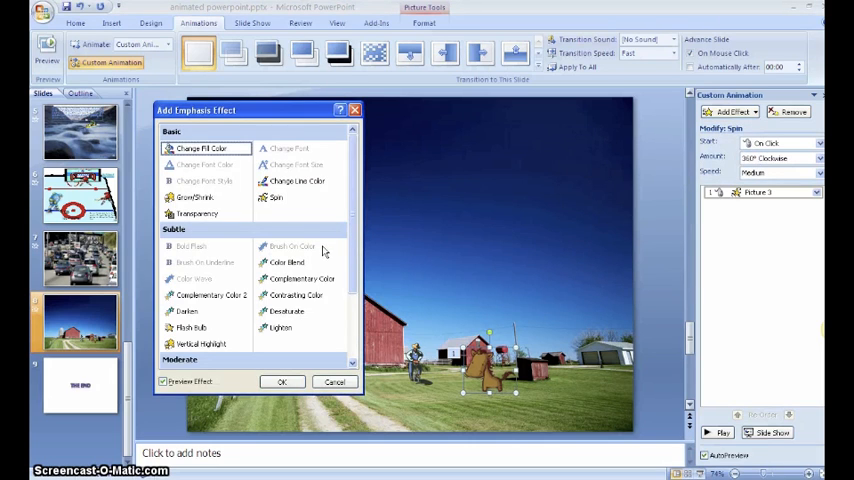
pyautogui.click(196, 197)
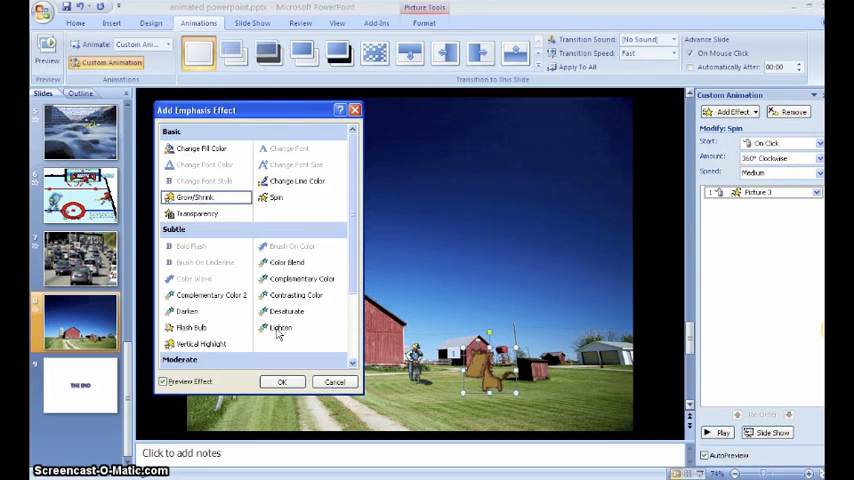
pyautogui.click(282, 382)
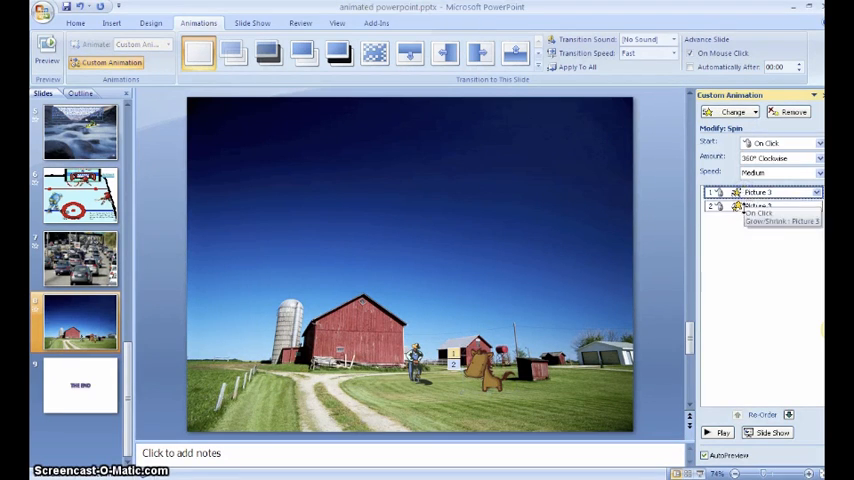
pyautogui.click(760, 206)
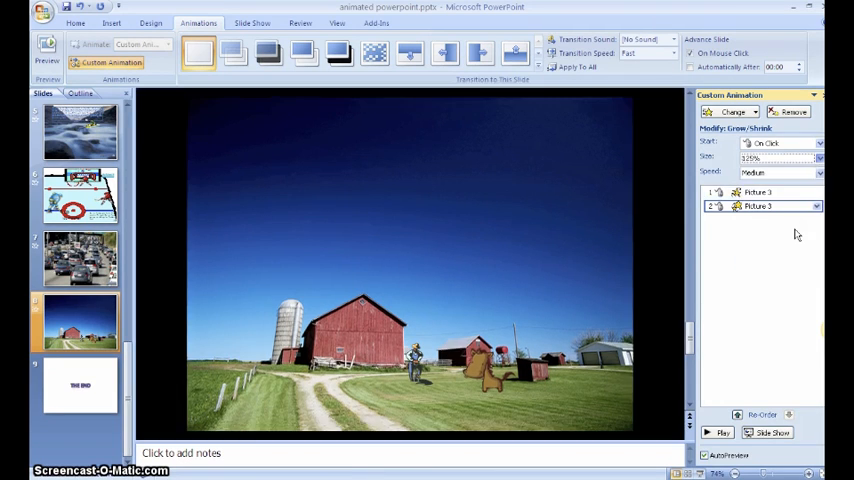
pyautogui.click(760, 192)
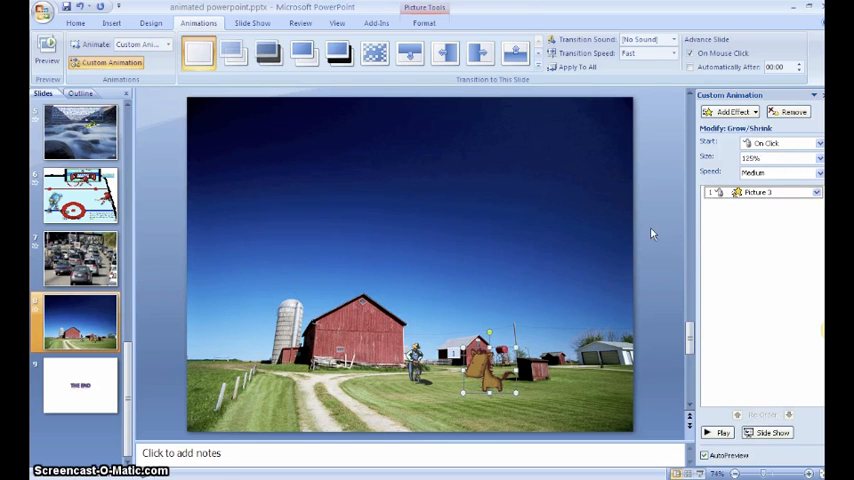
# Step: Draw a custom motion path taking the horse down-left across the field, and preview it
pyautogui.click(732, 111)
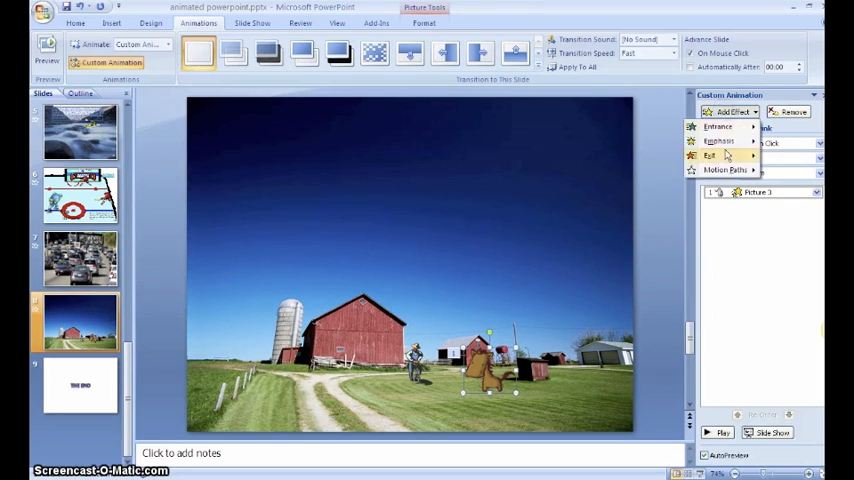
pyautogui.click(725, 169)
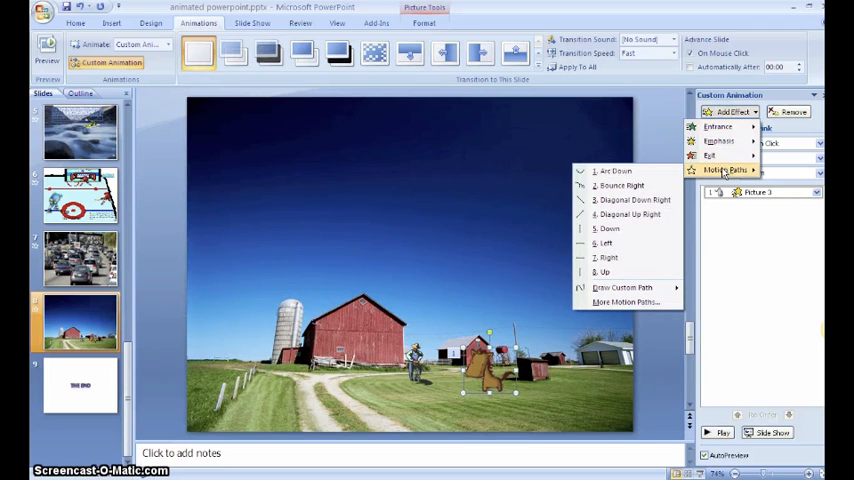
pyautogui.moveTo(622, 288)
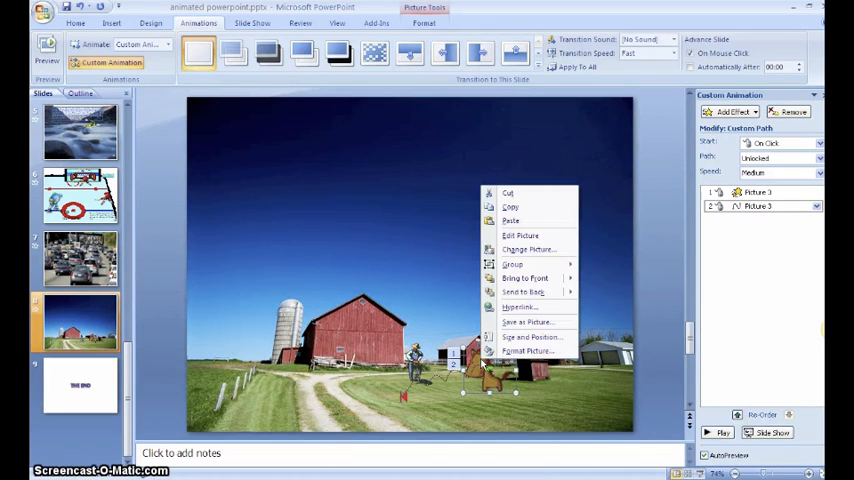
pyautogui.moveTo(525, 291)
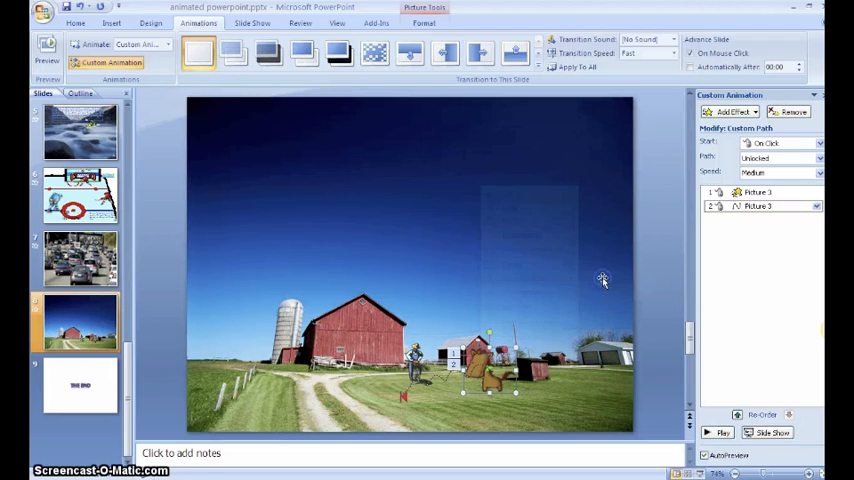
pyautogui.click(718, 432)
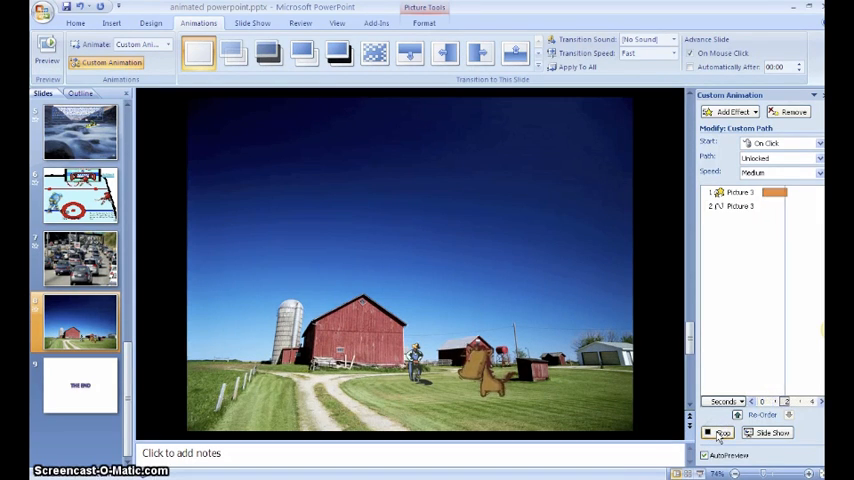
pyautogui.click(722, 432)
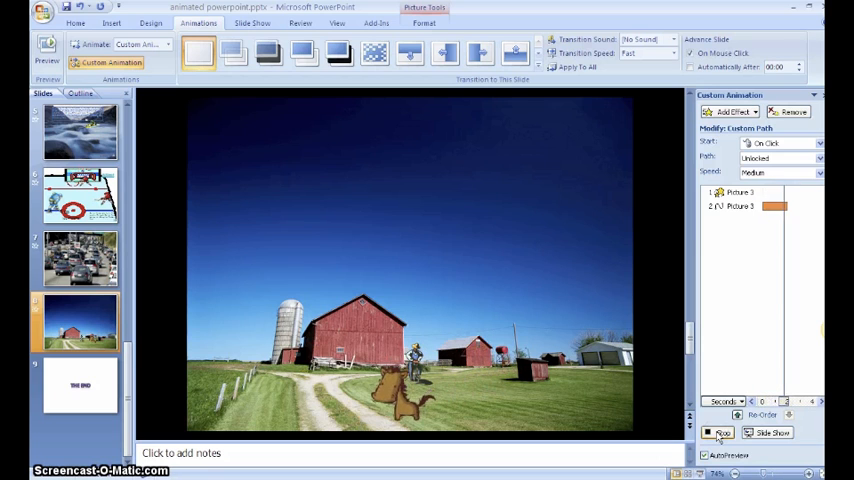
pyautogui.click(722, 432)
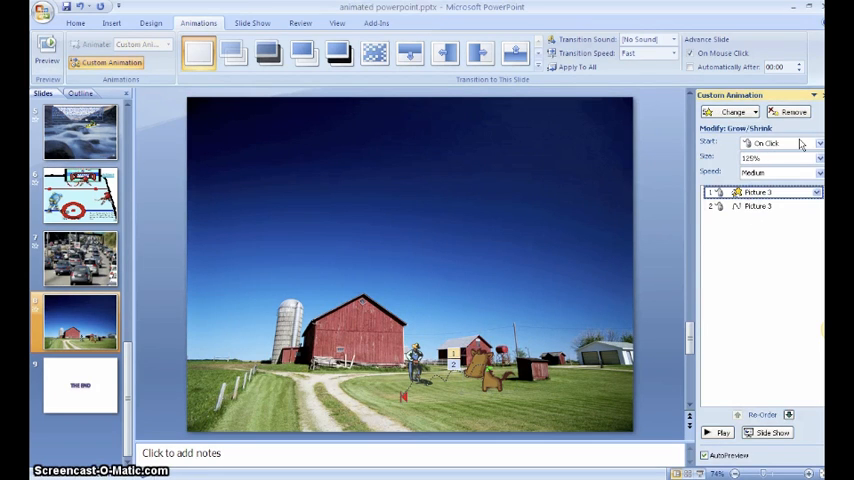
# Step: Set the horse animations to start With Previous, preview them, and insert a text box
pyautogui.click(783, 143)
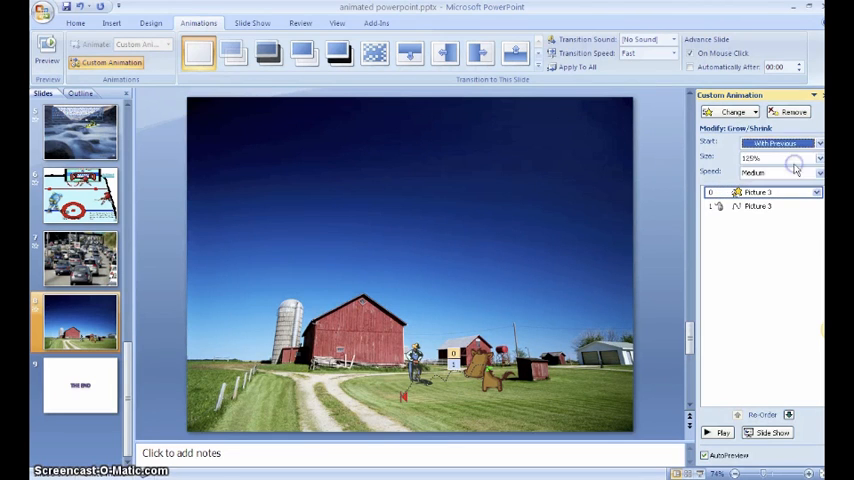
pyautogui.click(818, 142)
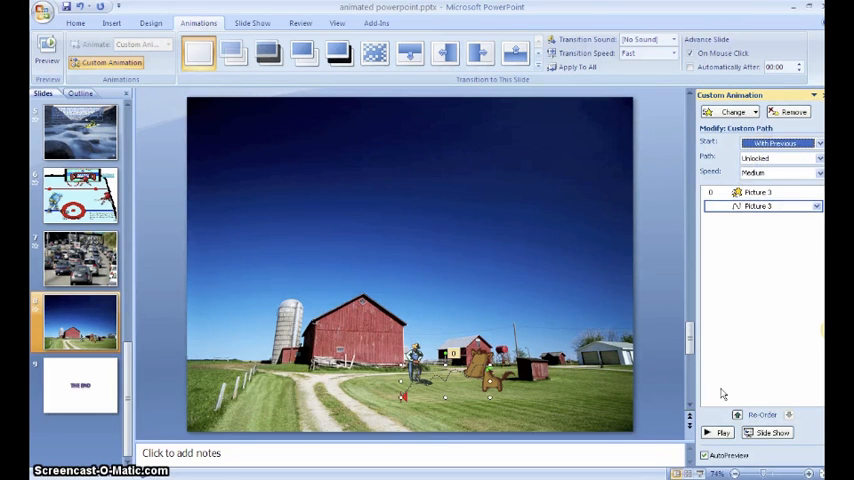
pyautogui.click(722, 432)
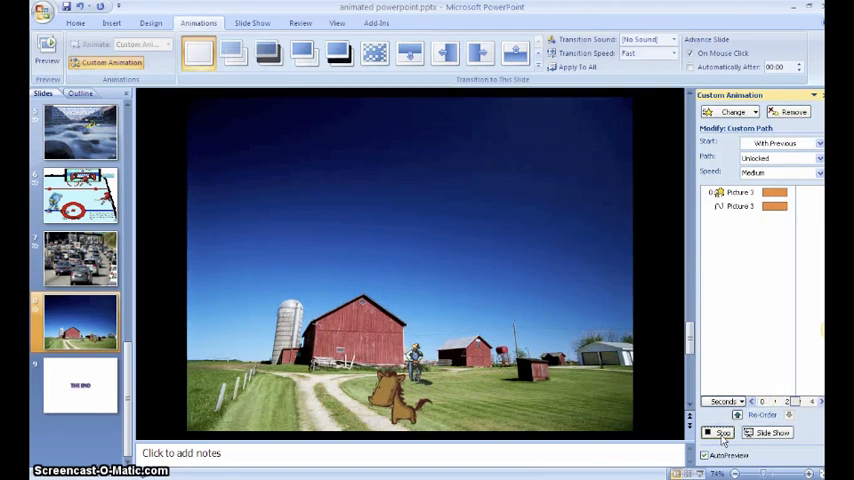
pyautogui.click(722, 432)
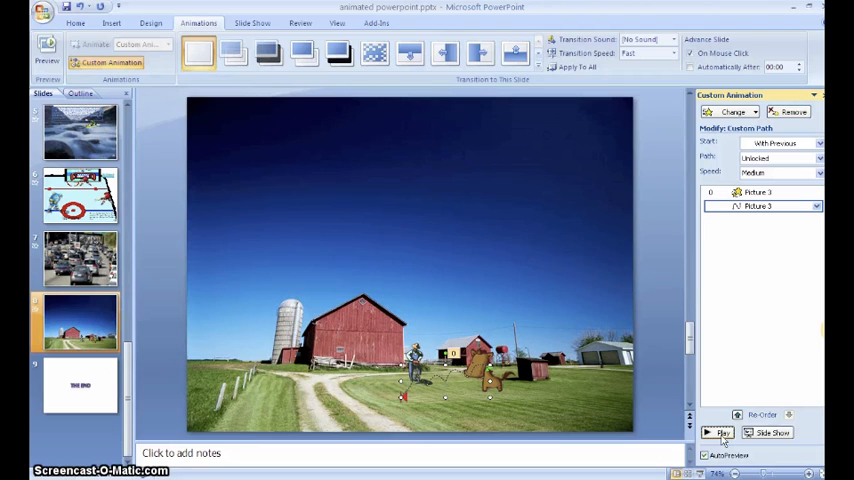
pyautogui.click(111, 22)
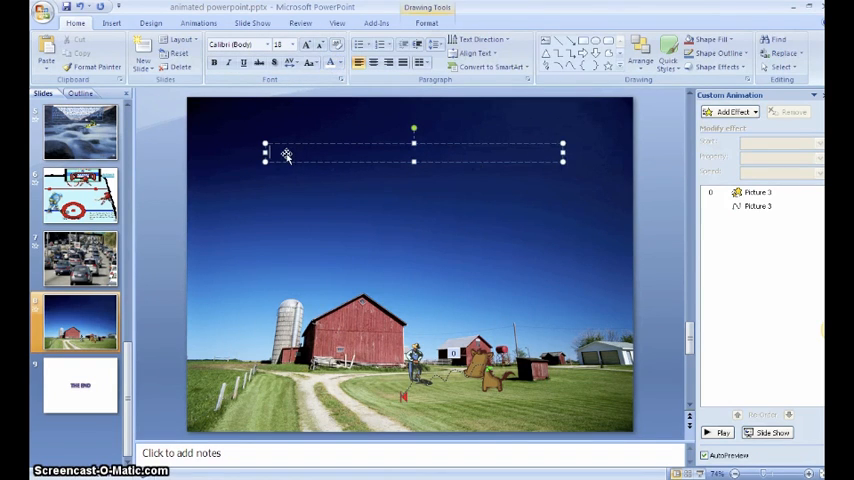
pyautogui.moveTo(286, 150)
pyautogui.write('One ')
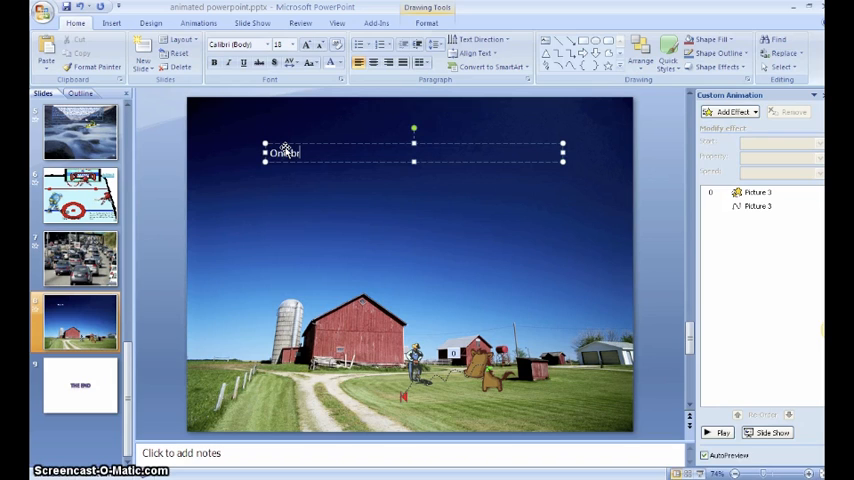
# Step: Type the story of the horse watching the farmer in the field and wanting a new adventure
pyautogui.write('bright summer day, a')
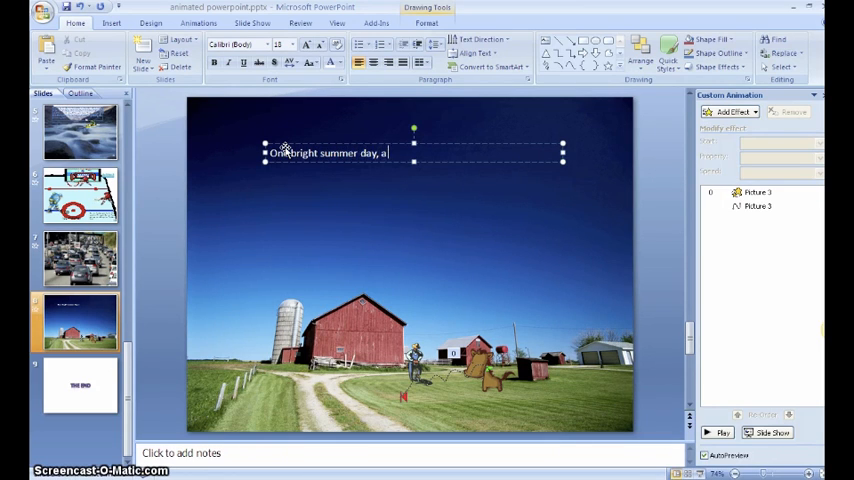
pyautogui.write('horse had an')
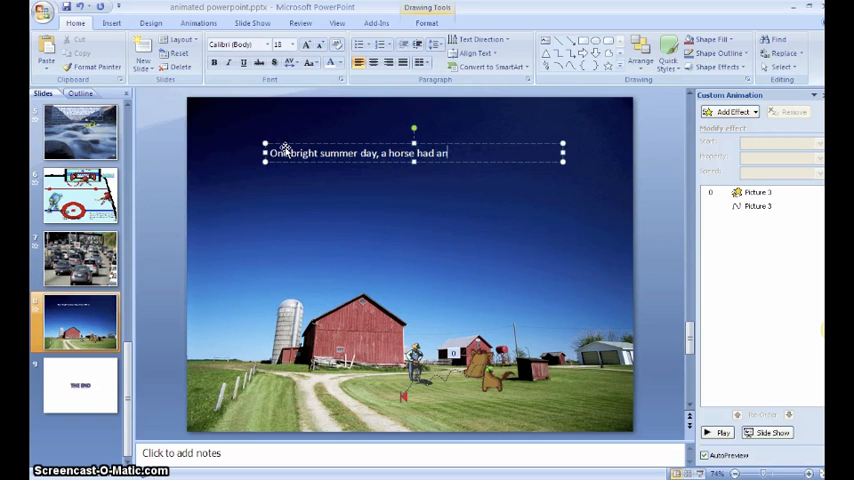
pyautogui.write('idea.  H')
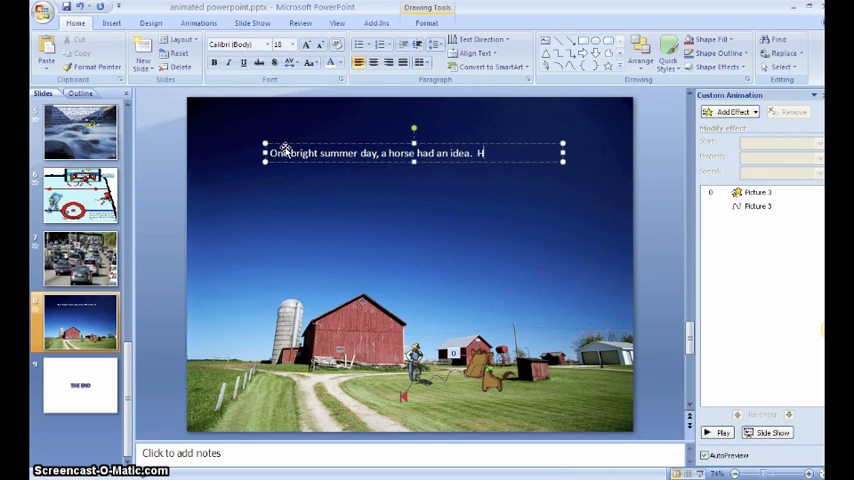
pyautogui.write('e saw the far')
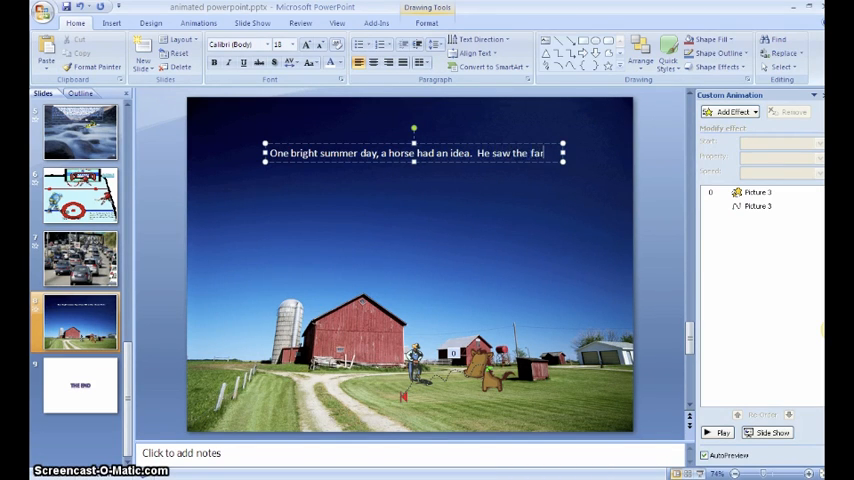
pyautogui.write('farmer working in')
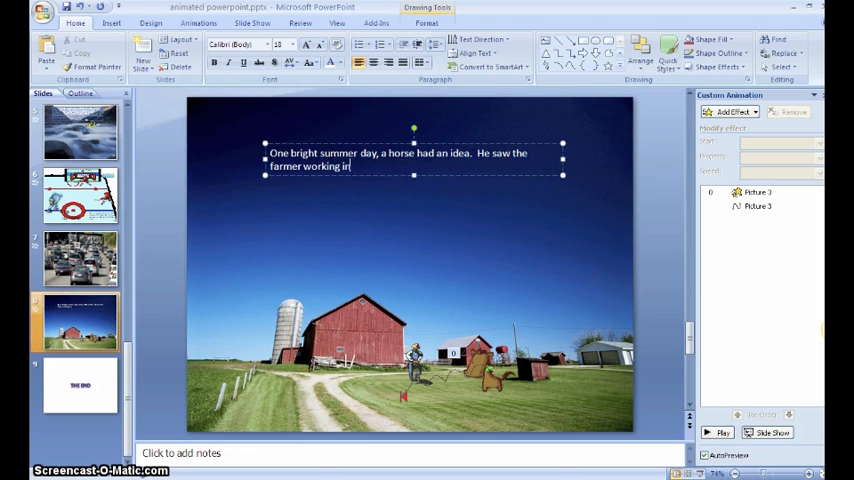
pyautogui.write('the field')
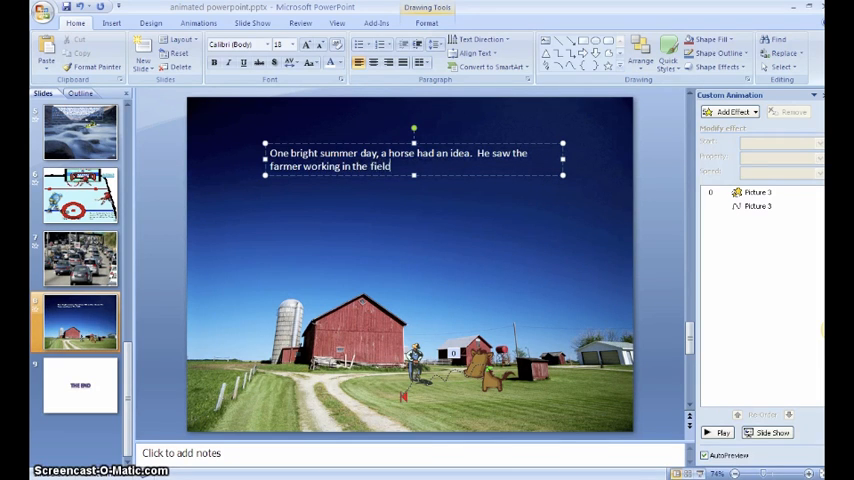
pyautogui.write('as usual')
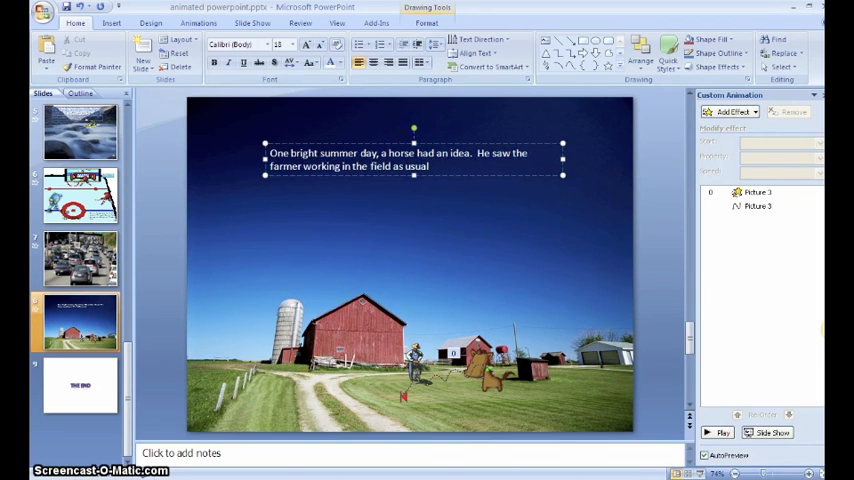
pyautogui.write(',')
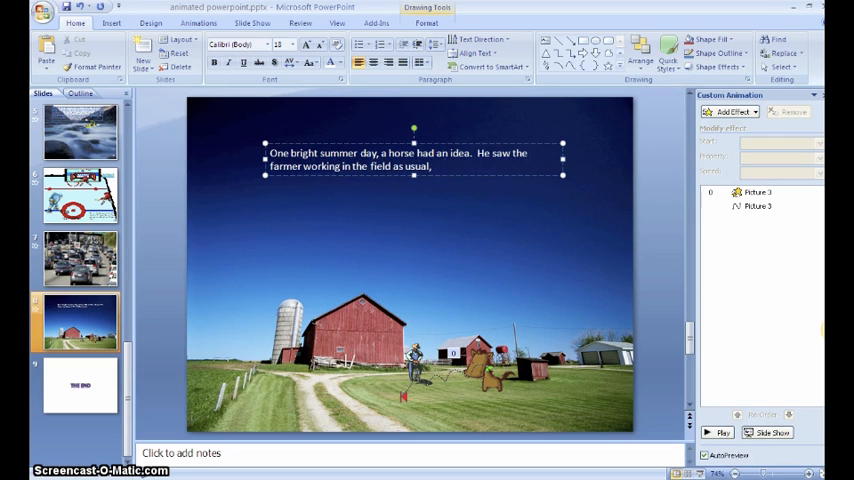
pyautogui.write('but thought')
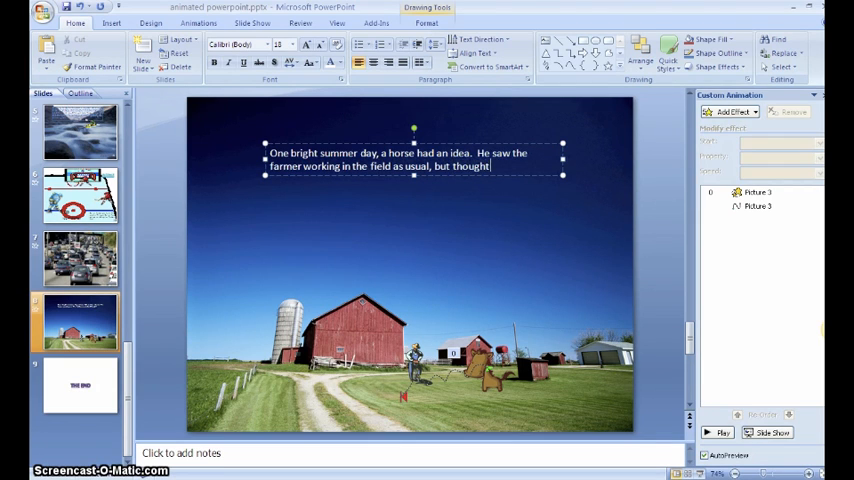
pyautogui.write('that maybe he')
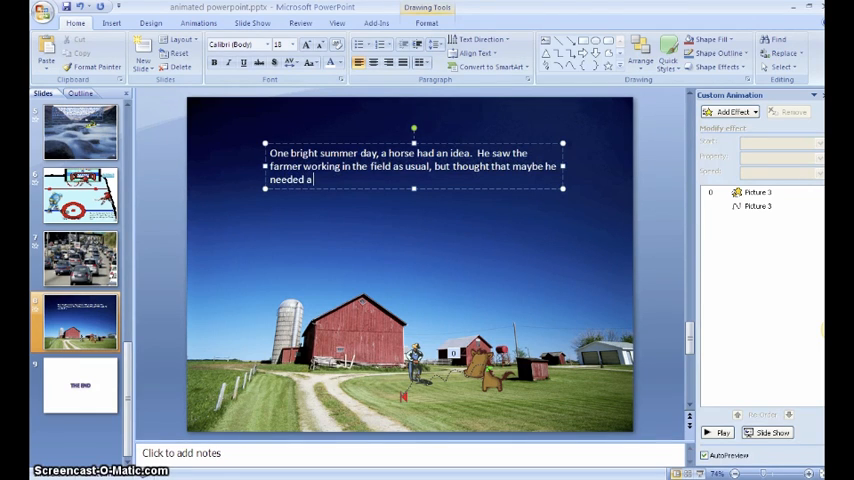
pyautogui.write('new adventure.')
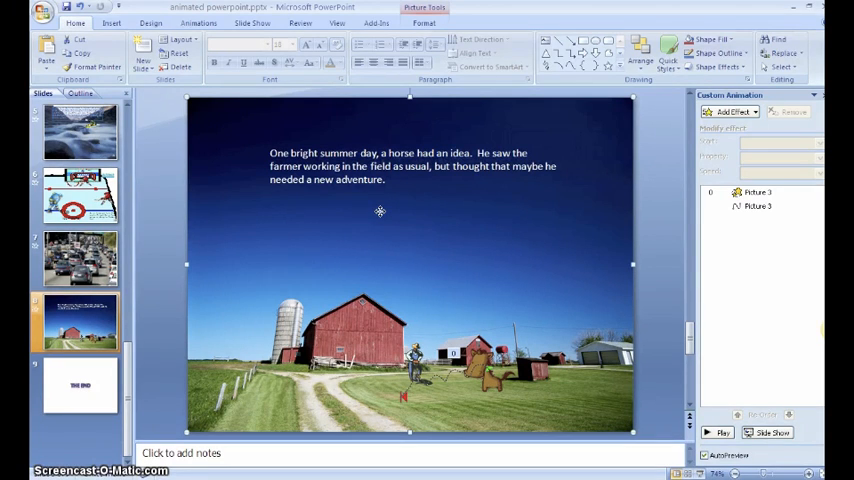
# Step: Record a narration sound named 'Horse' and insert it onto the barn slide
pyautogui.click(111, 22)
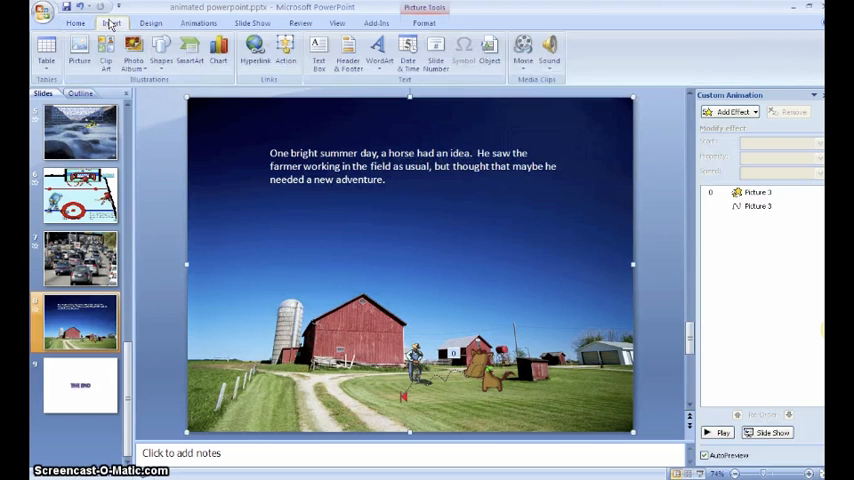
pyautogui.click(549, 48)
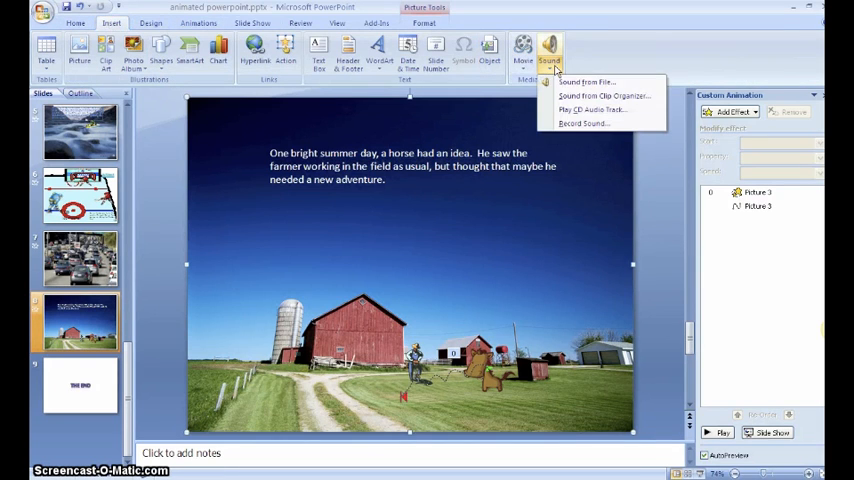
pyautogui.moveTo(583, 123)
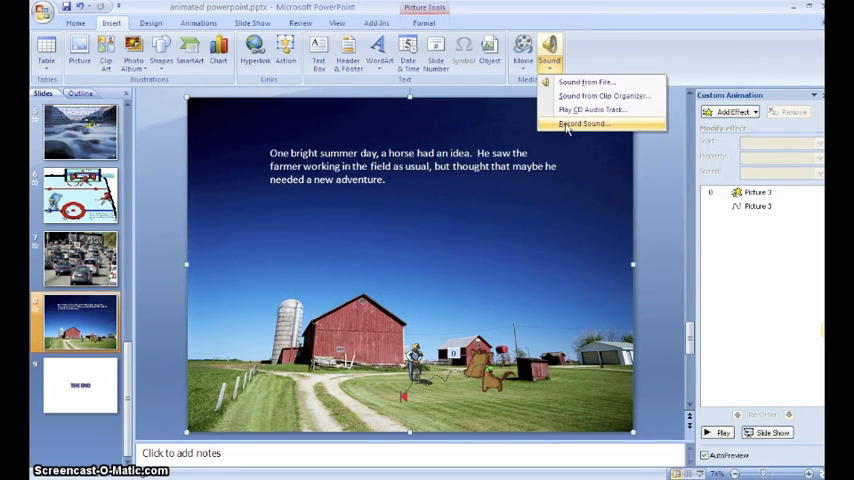
pyautogui.click(581, 123)
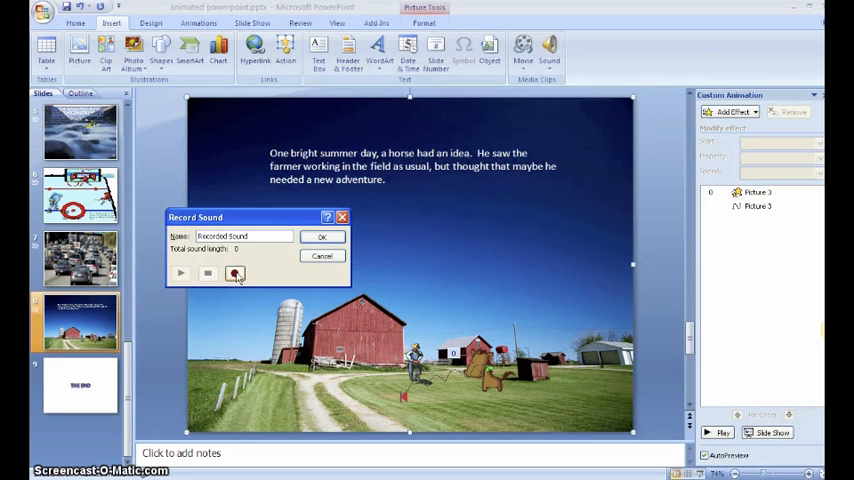
pyautogui.click(235, 273)
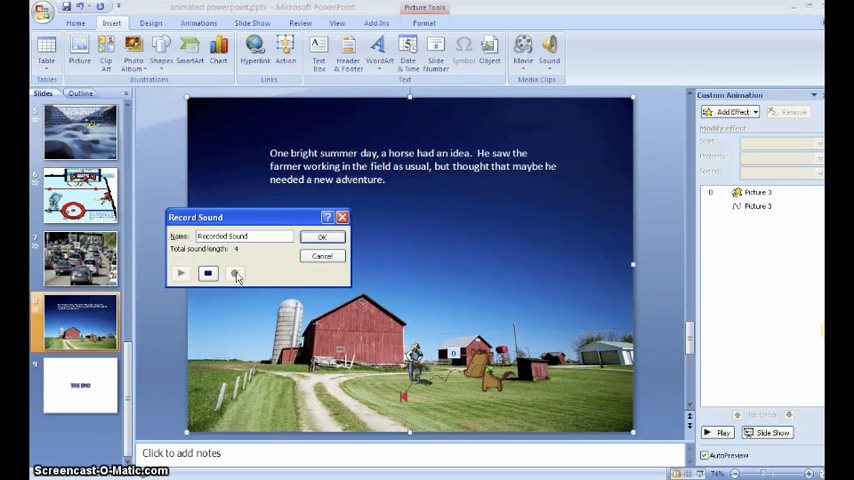
pyautogui.click(236, 273)
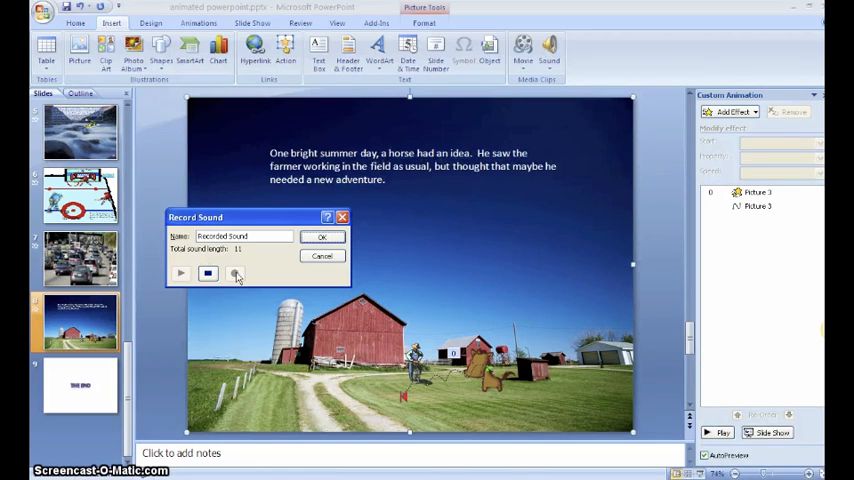
pyautogui.click(235, 273)
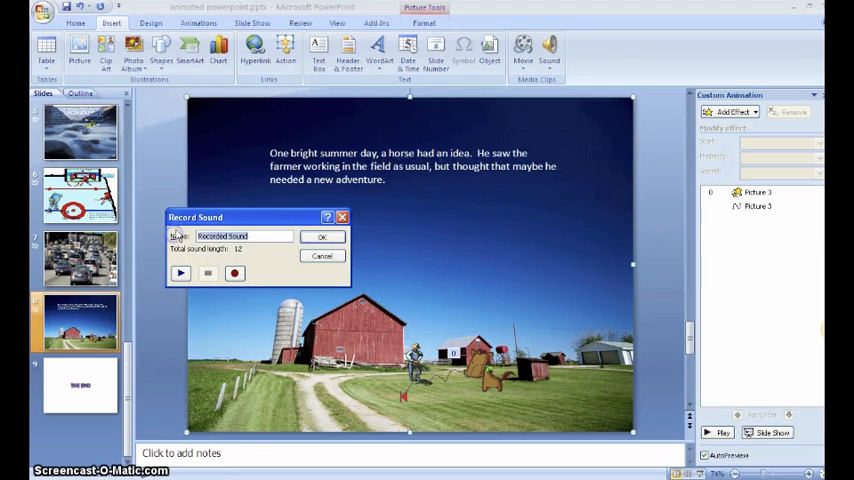
pyautogui.write('Horse')
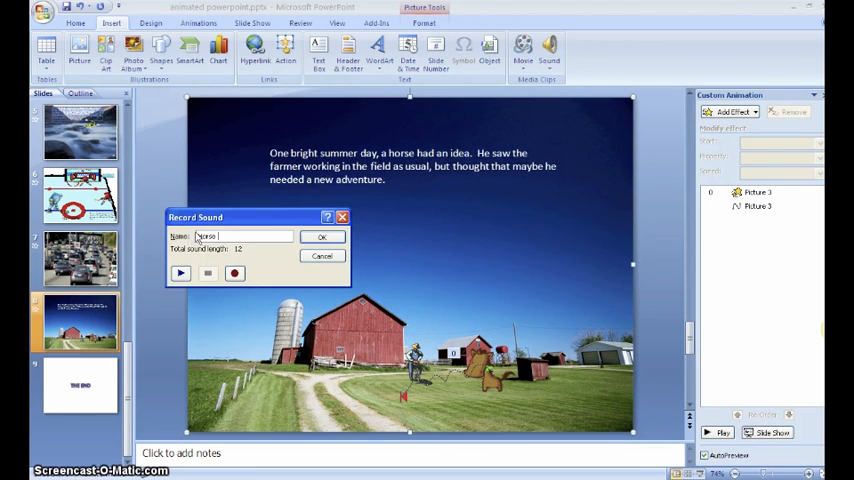
pyautogui.click(321, 236)
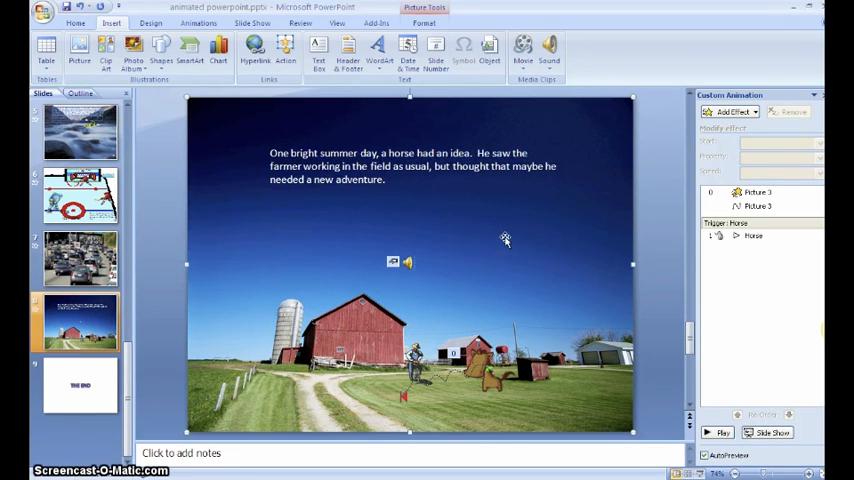
# Step: Set the Horse sound icon's Play Sound option to Automatically
pyautogui.click(755, 235)
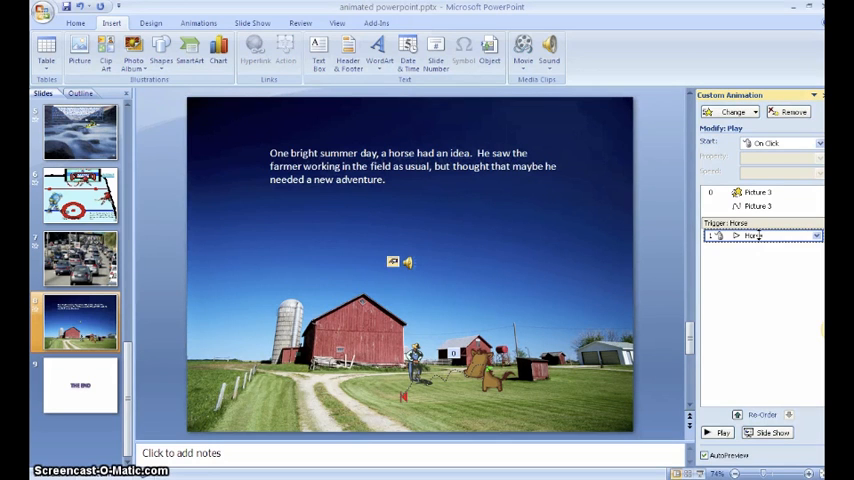
pyautogui.moveTo(780, 228)
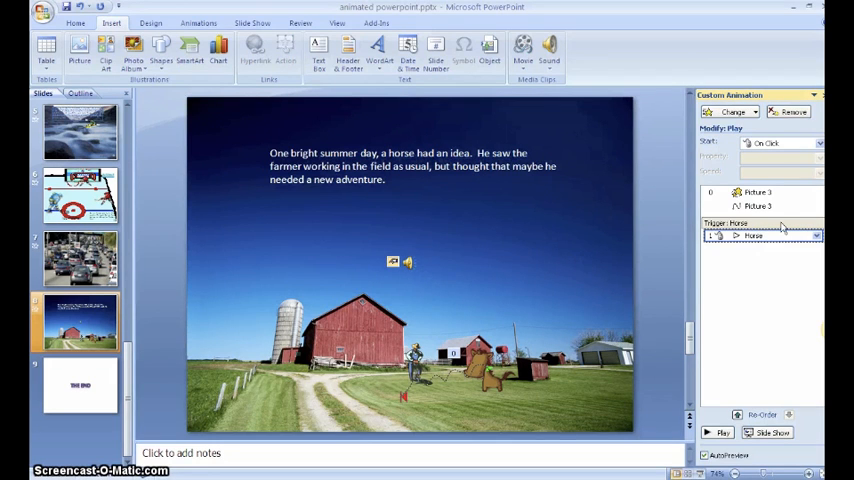
pyautogui.moveTo(435, 271)
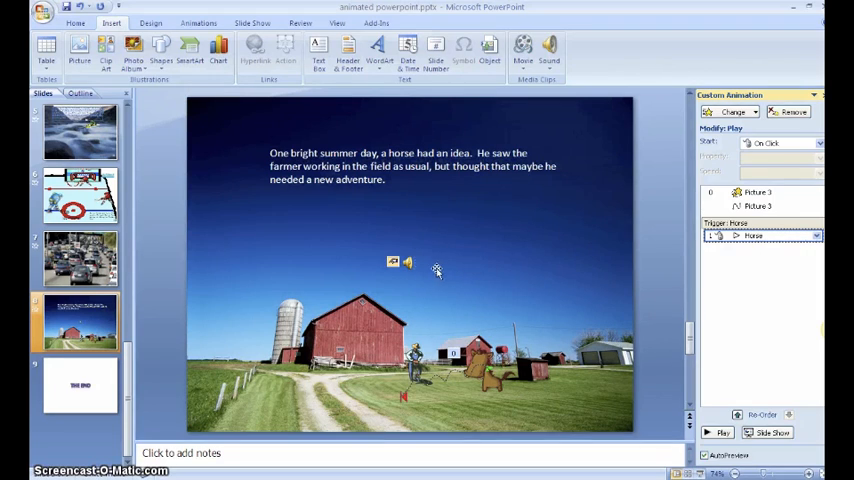
pyautogui.click(404, 262)
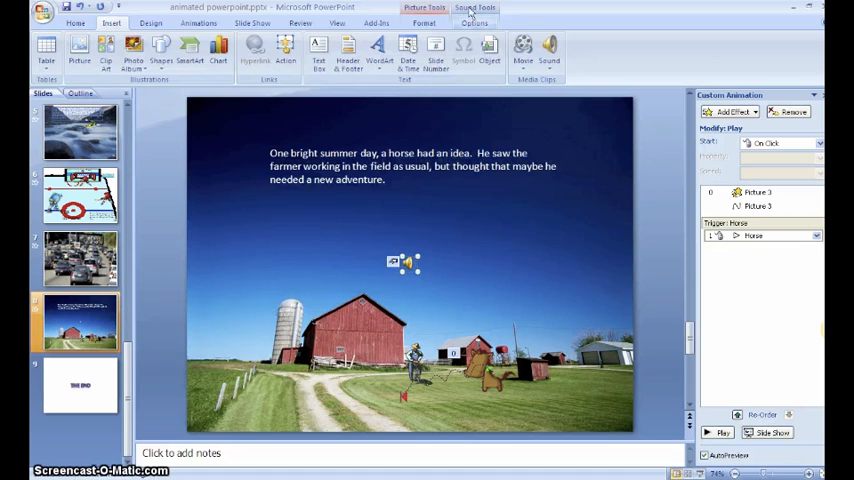
pyautogui.click(475, 23)
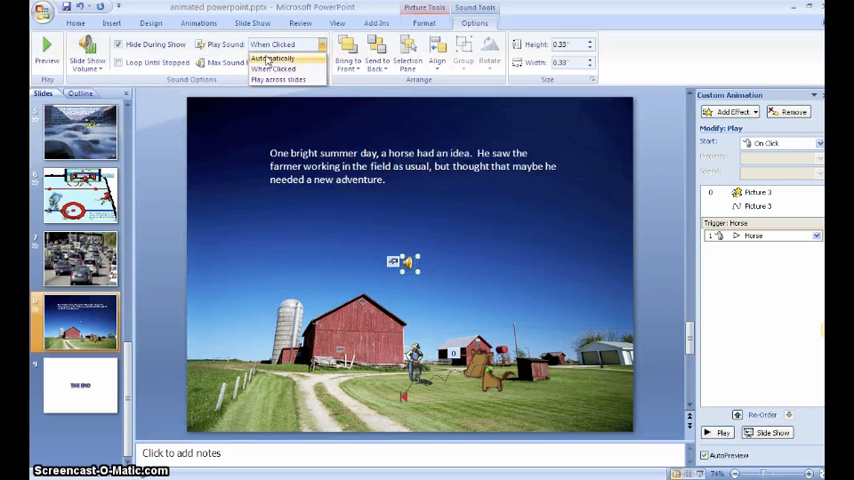
pyautogui.click(272, 58)
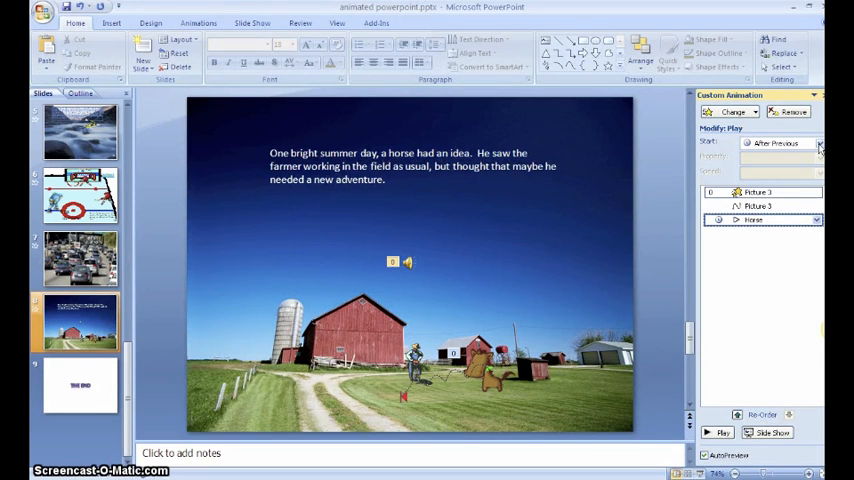
# Step: Change the Horse sound's Start option from After Previous to With Previous
pyautogui.click(819, 142)
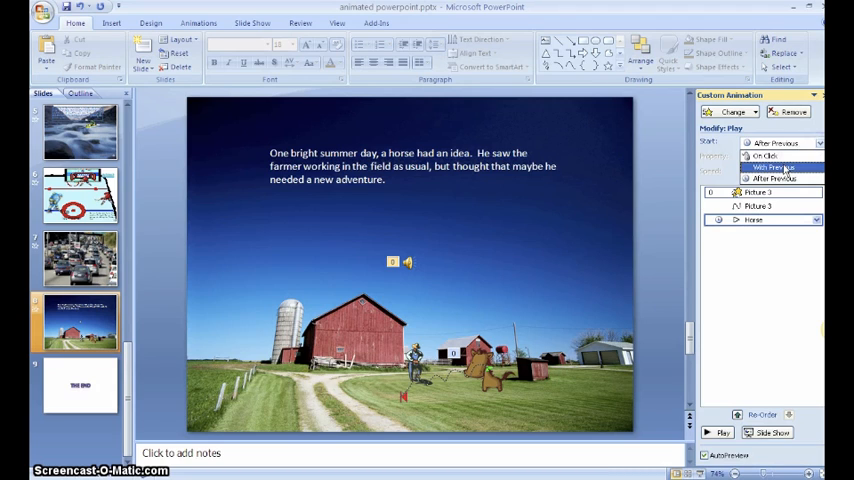
pyautogui.click(772, 167)
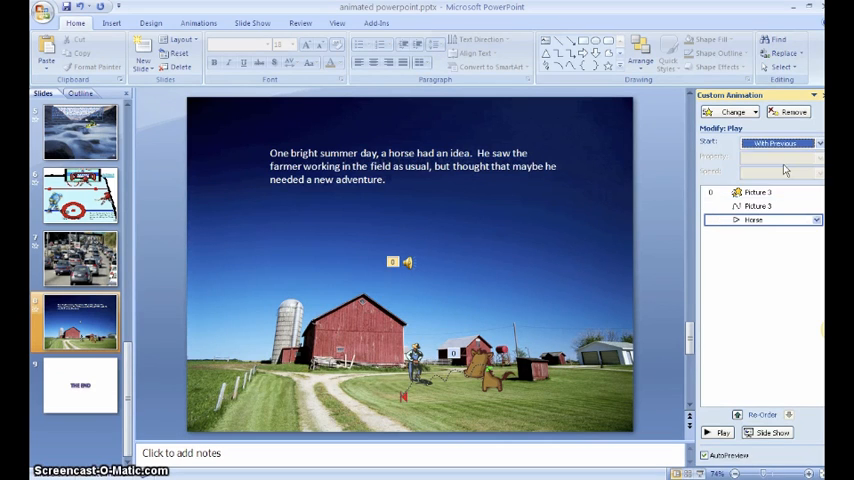
pyautogui.moveTo(792, 308)
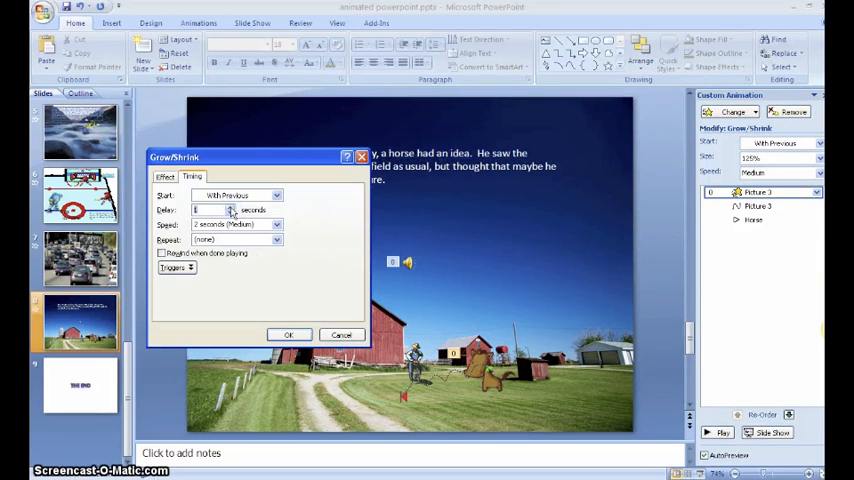
# Step: Confirm the Grow/Shrink delay, then raise the Custom Path motion path's start delay
pyautogui.click(289, 334)
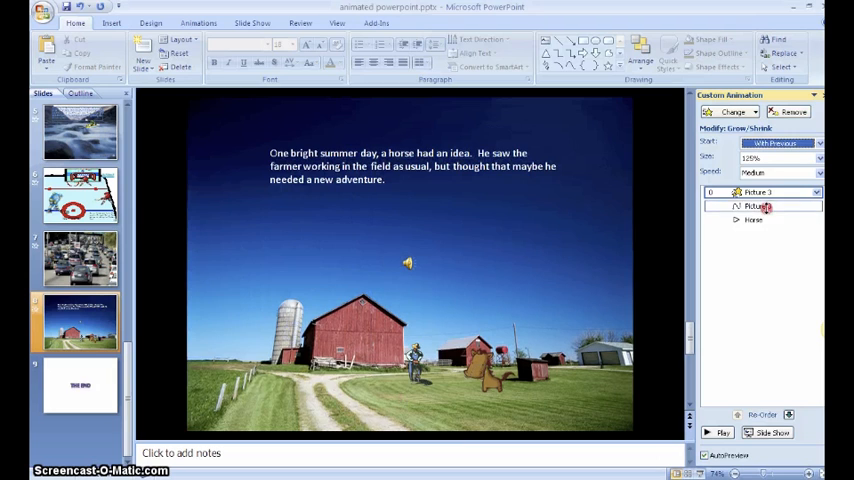
pyautogui.rightClick(760, 206)
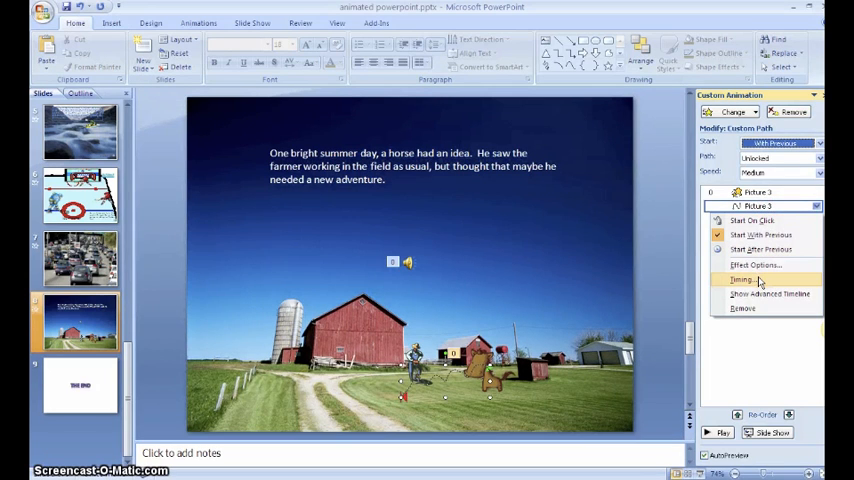
pyautogui.moveTo(758, 280)
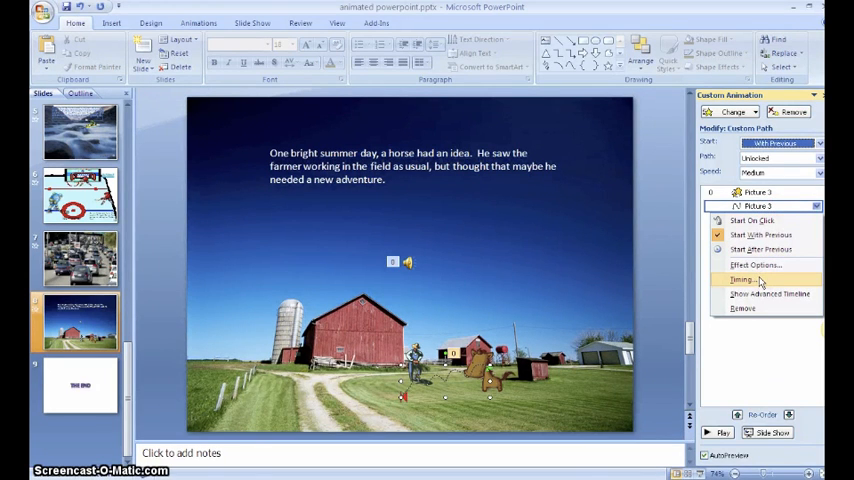
pyautogui.click(742, 279)
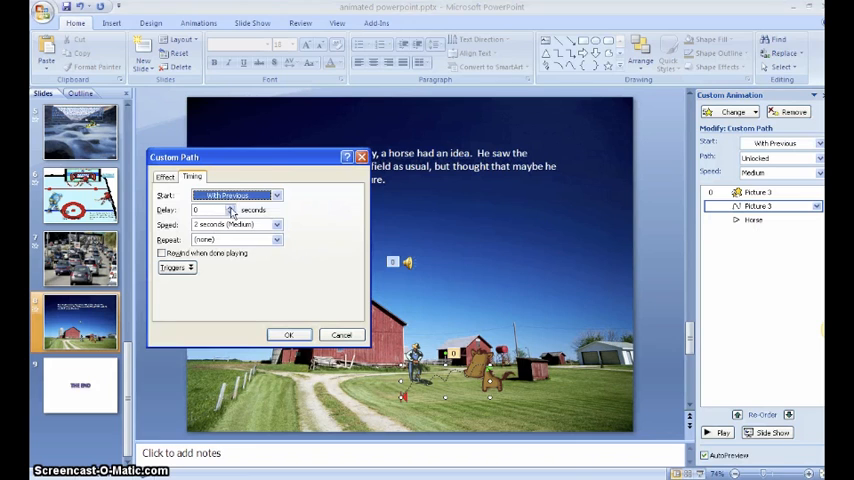
pyautogui.click(288, 334)
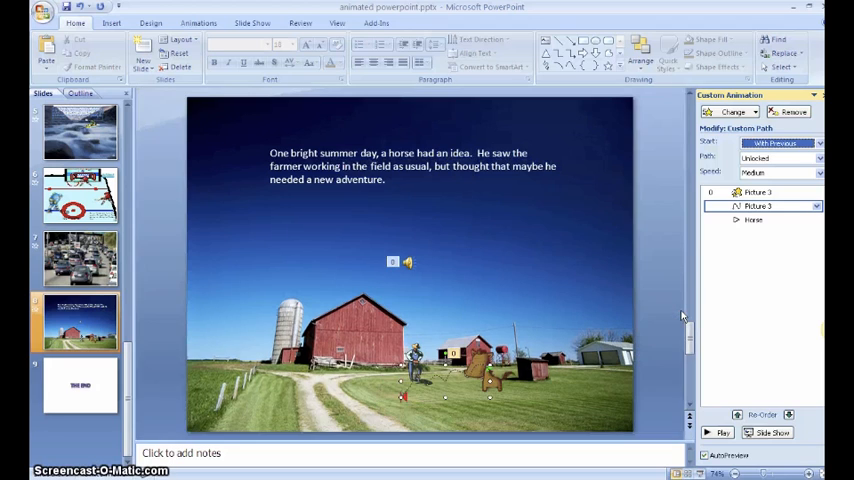
pyautogui.moveTo(781, 323)
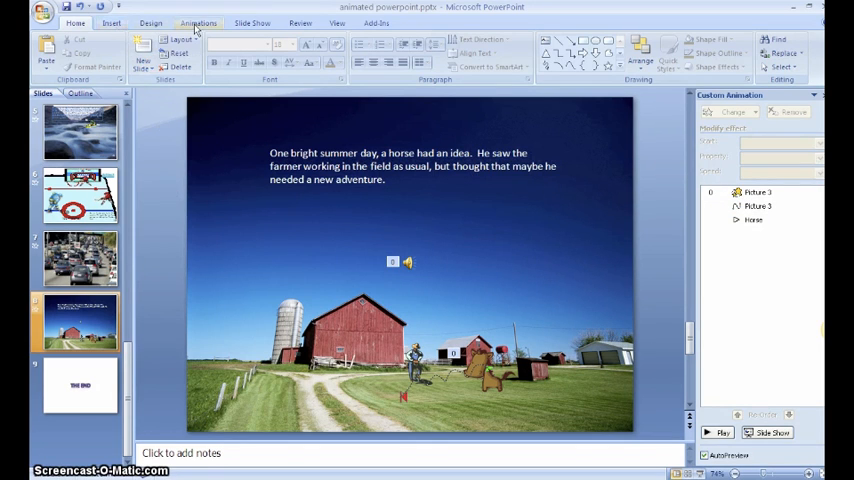
# Step: Replace On Mouse Click with Automatically After, raised to 12 seconds
pyautogui.click(198, 22)
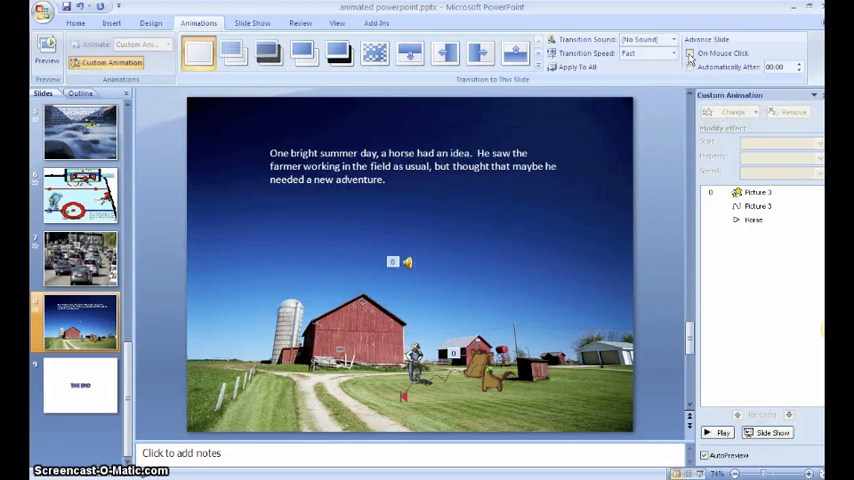
pyautogui.click(689, 67)
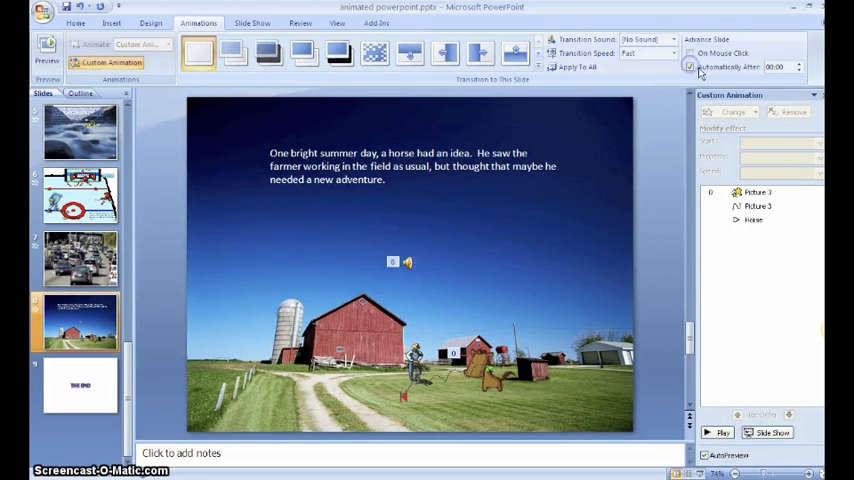
pyautogui.click(689, 66)
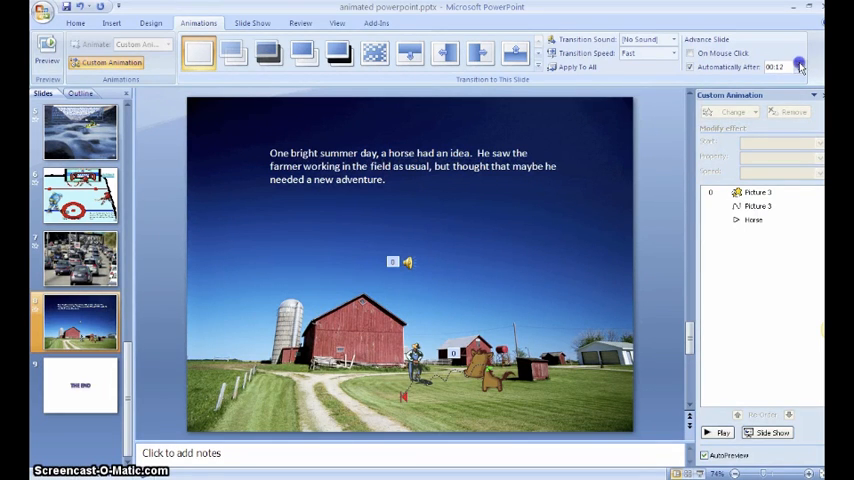
pyautogui.click(799, 63)
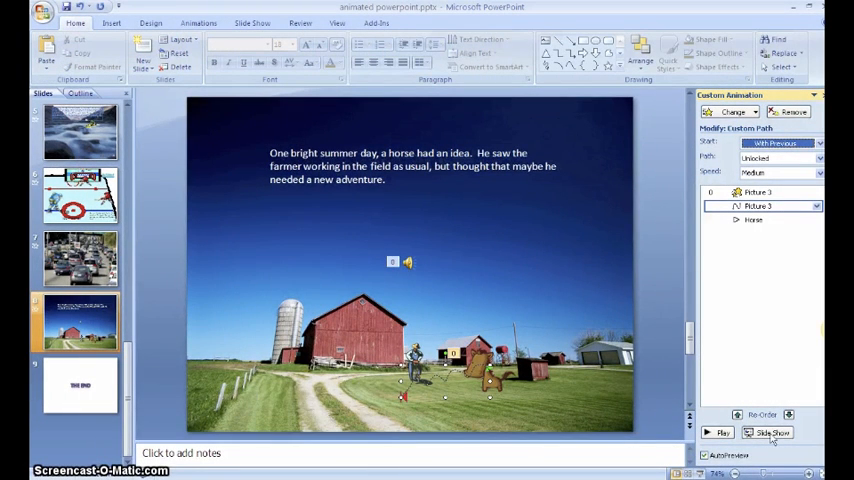
# Step: Start the slide show of the barn slide with the horse story, farmer and horse
pyautogui.click(766, 432)
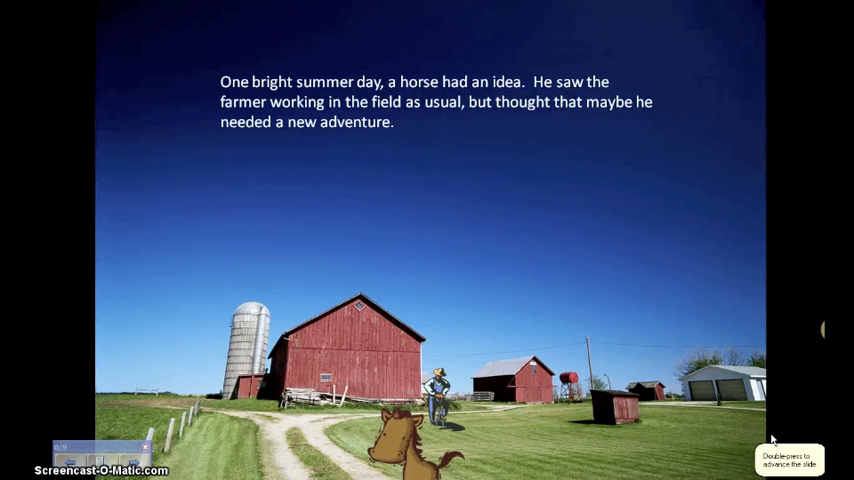